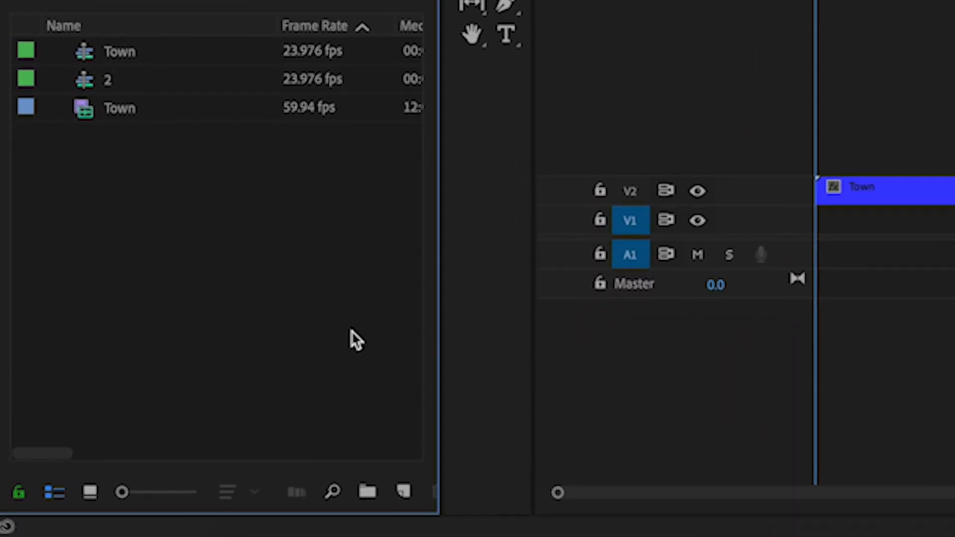
- Create a 1920×1080 23.976 fps Black Video and drop it on V3 above the Town clip
left_click(402, 492)
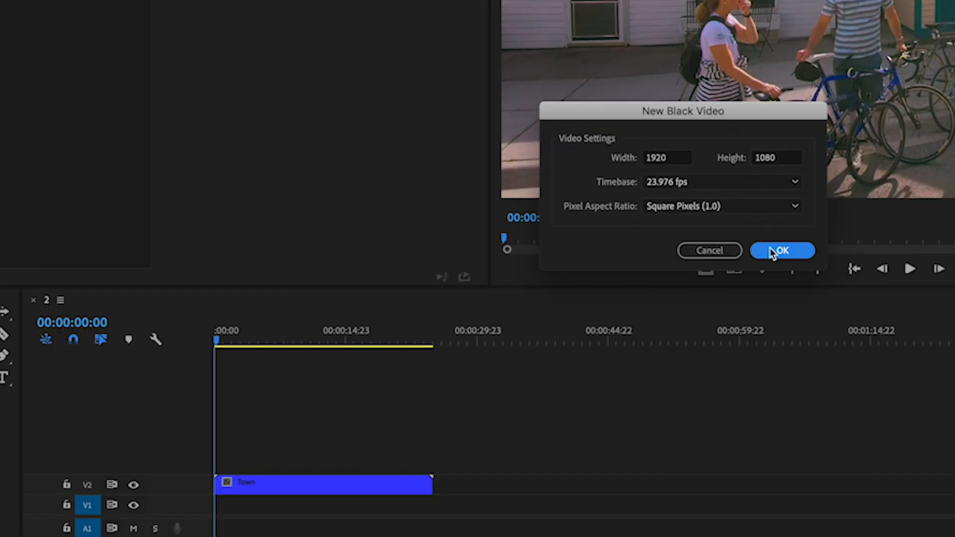
left_click(782, 250)
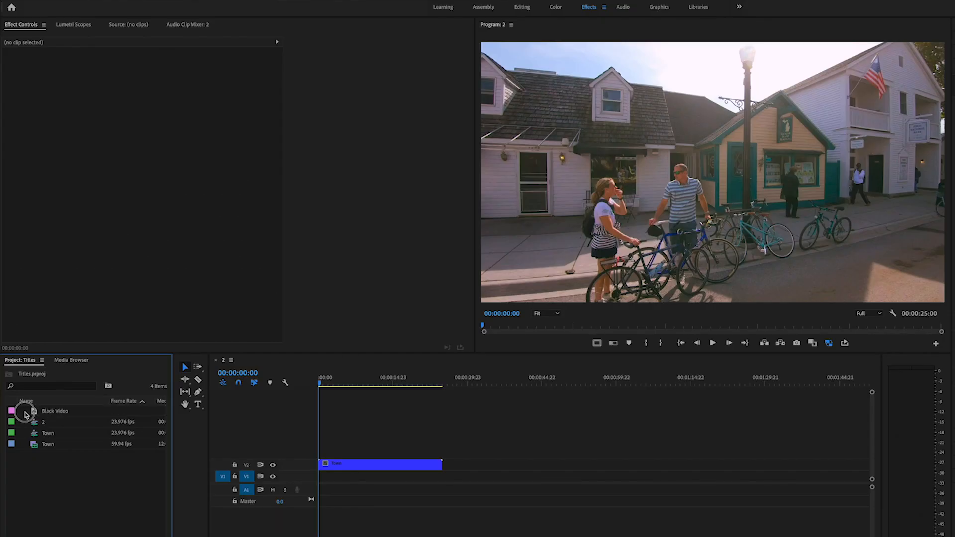
left_click(55, 411)
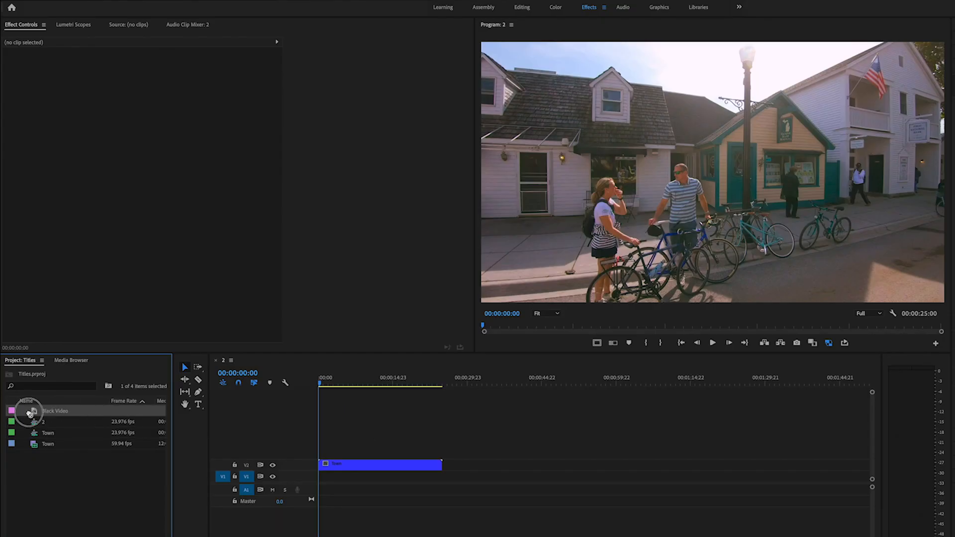
left_click_drag(29, 411, 330, 451)
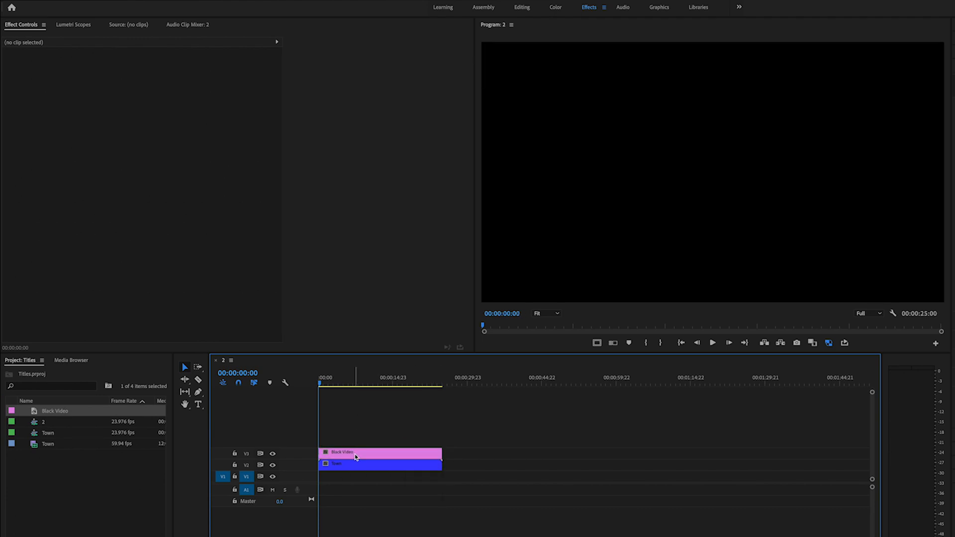
left_click(356, 453)
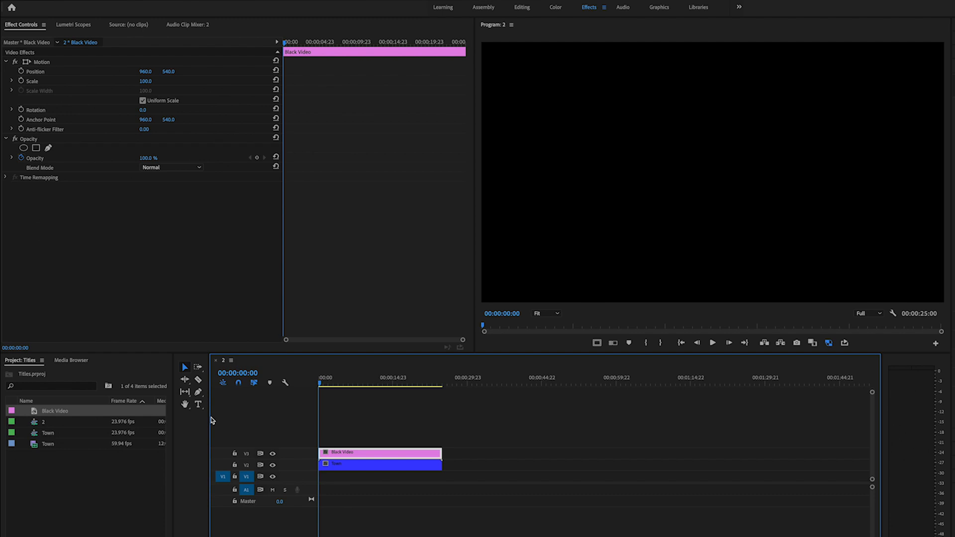
mouse_move(199, 404)
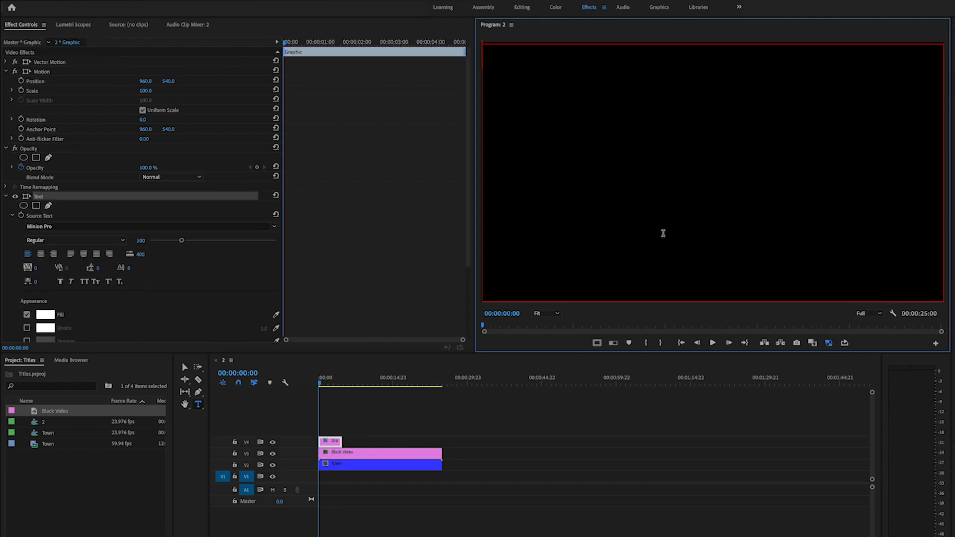
mouse_move(647, 215)
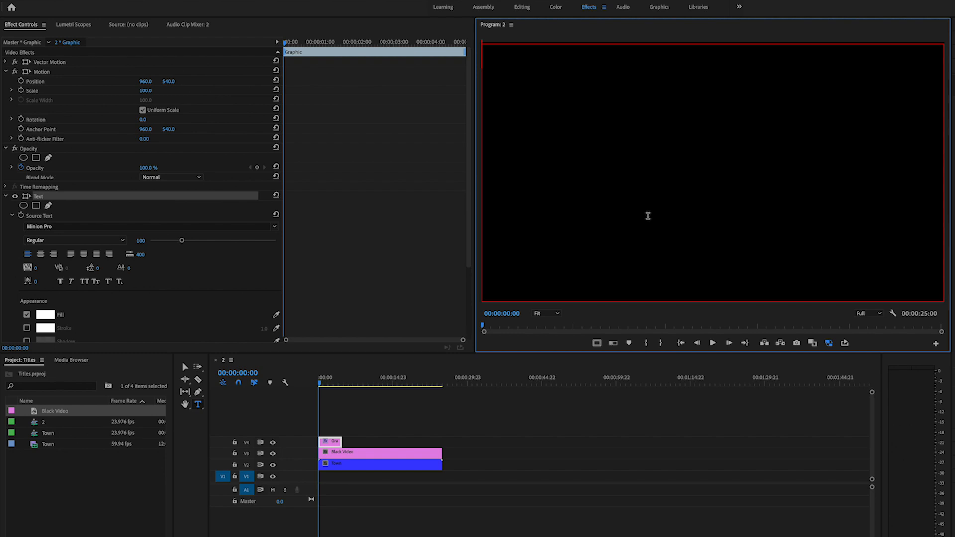
- Type the NEW TUTORIAL title text in the Program Monitor with the Type tool
type("N")
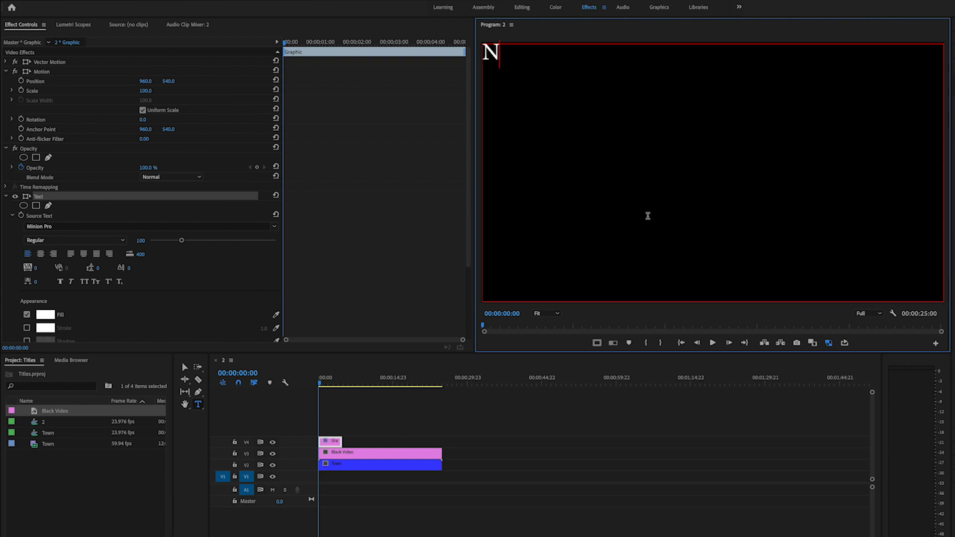
type("EW TUTORIAL")
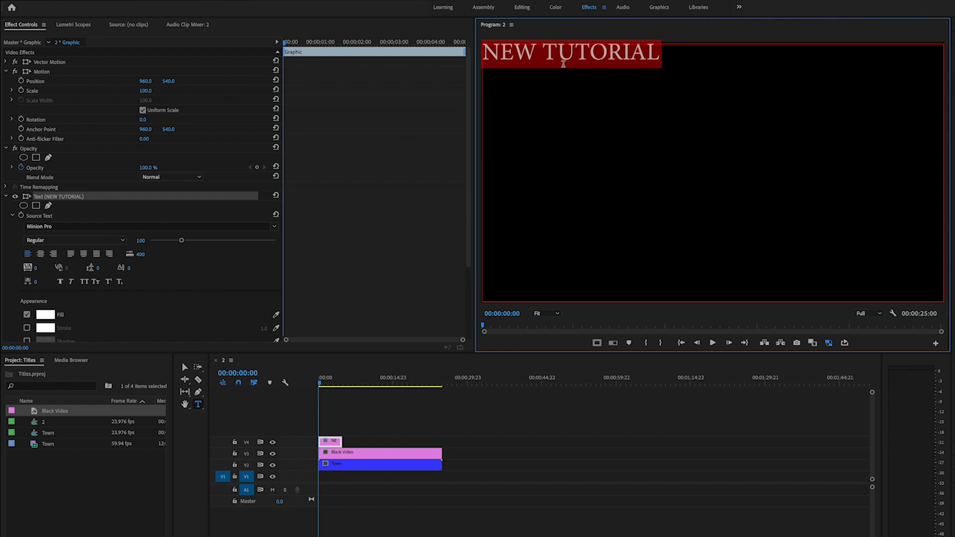
- Raise the title font size to about 384 so NEW TUTORIAL spans two lines
left_click_drag(164, 239, 180, 239)
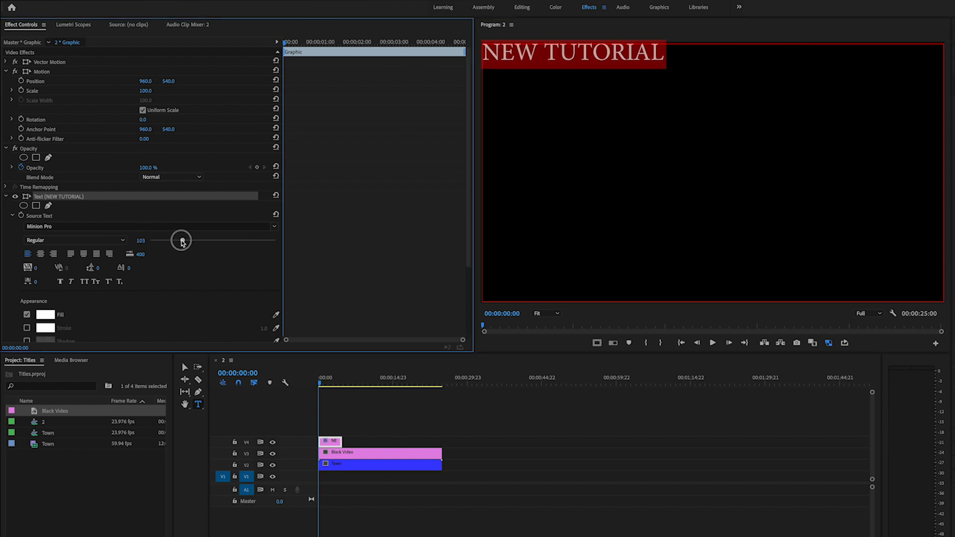
left_click_drag(180, 240, 197, 237)
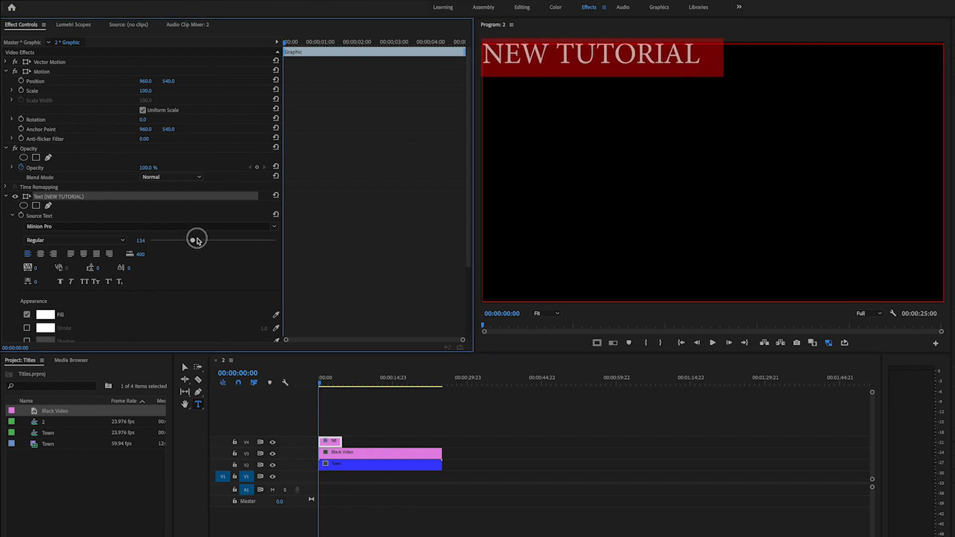
left_click_drag(197, 238, 275, 240)
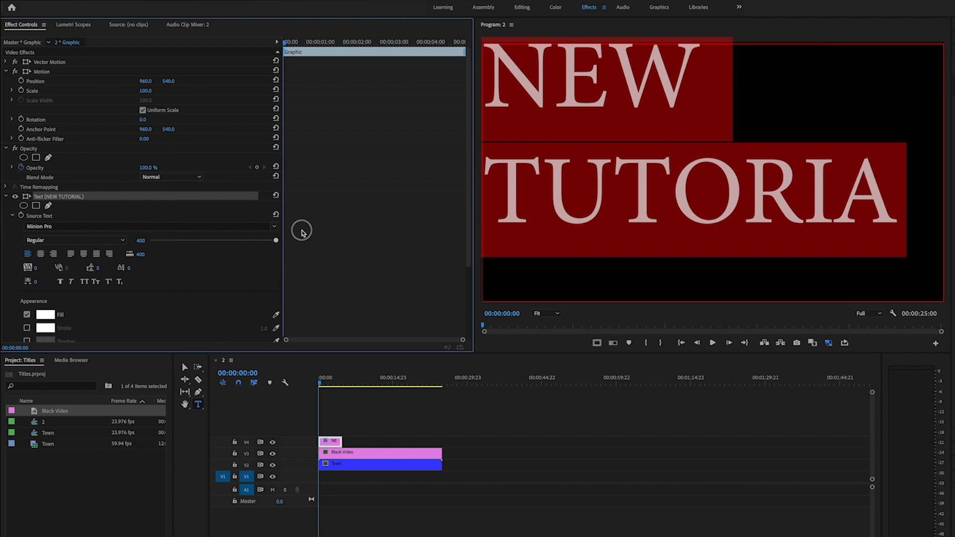
mouse_move(281, 239)
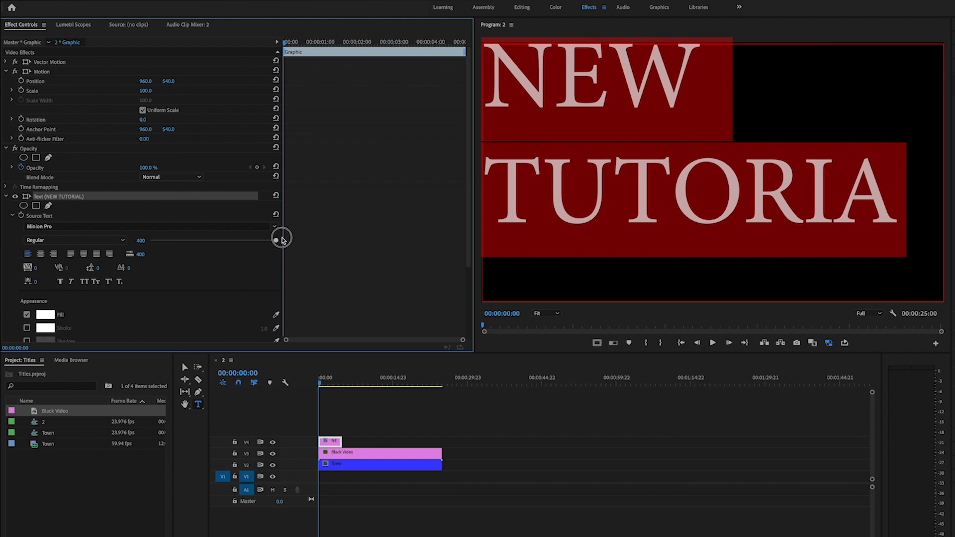
left_click_drag(281, 239, 270, 239)
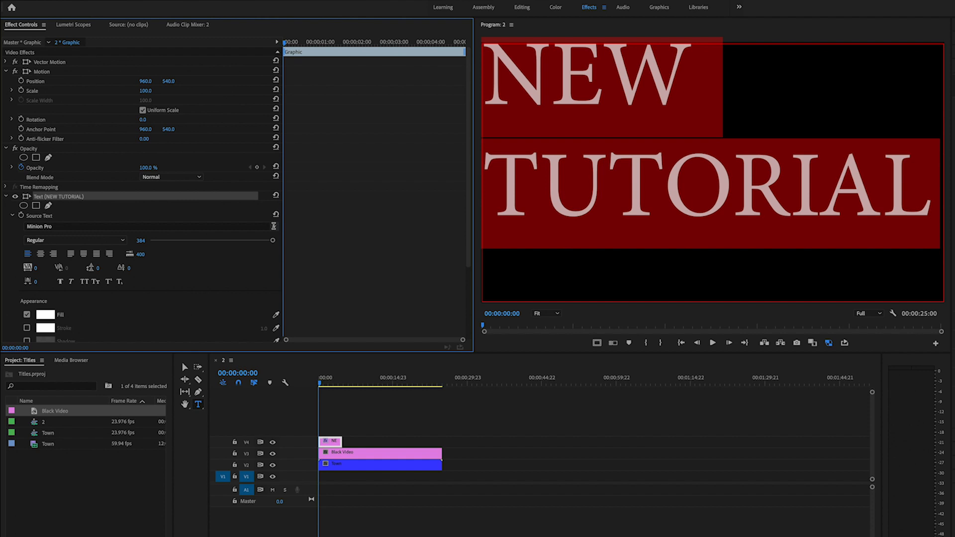
- Switch the title to Arial Black at size 336 and centre-align both lines
left_click(146, 225)
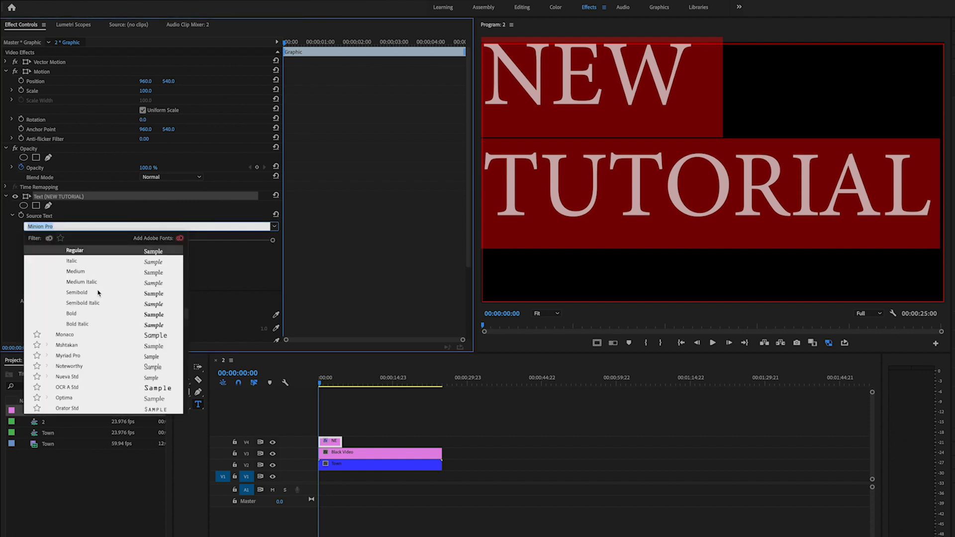
scroll("down", 3)
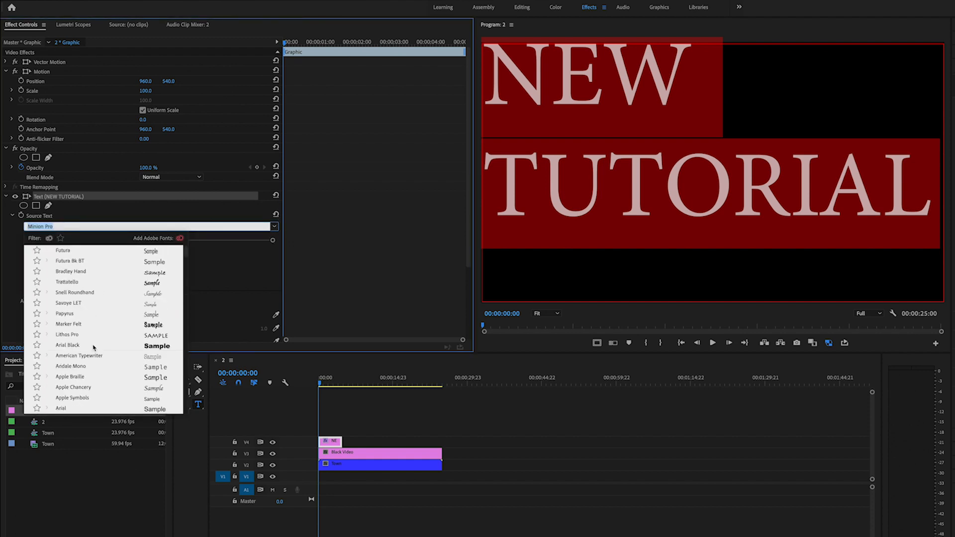
left_click(67, 345)
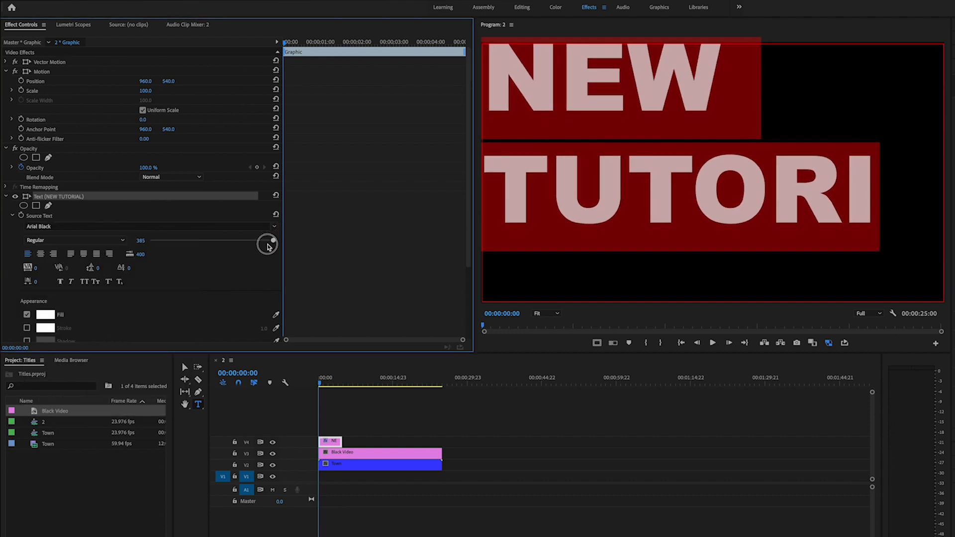
left_click_drag(268, 241, 256, 250)
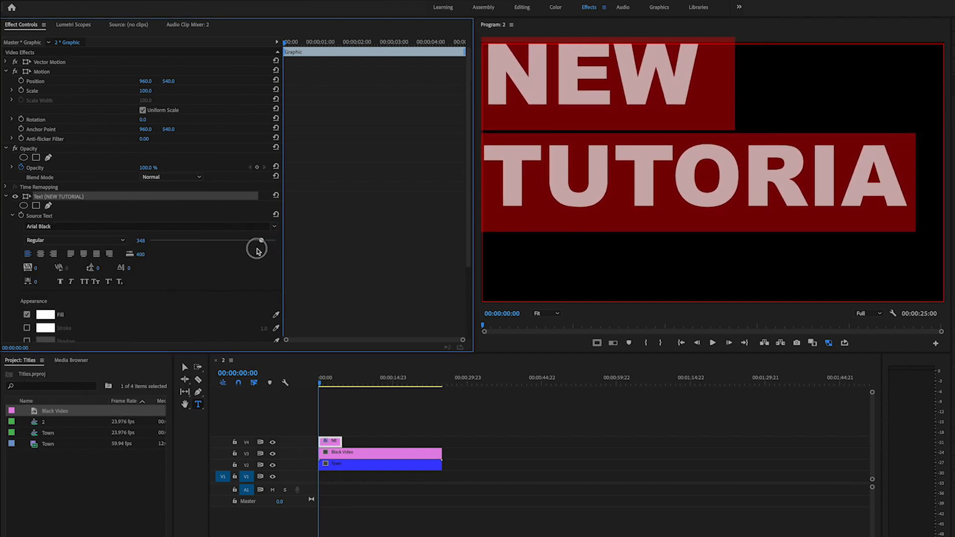
left_click_drag(261, 241, 255, 251)
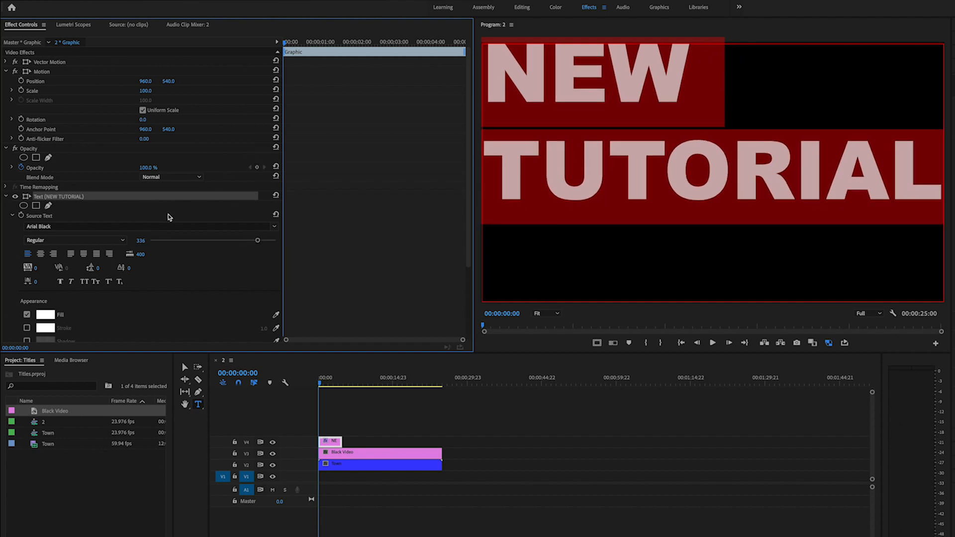
left_click(40, 254)
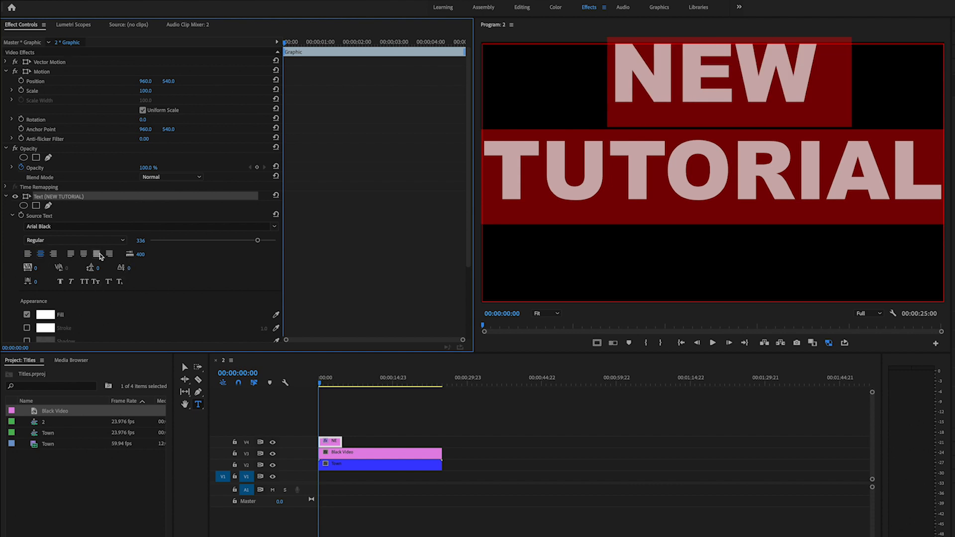
- Edit the title text to a spaced TITLE above TUTORIAL
left_click(98, 253)
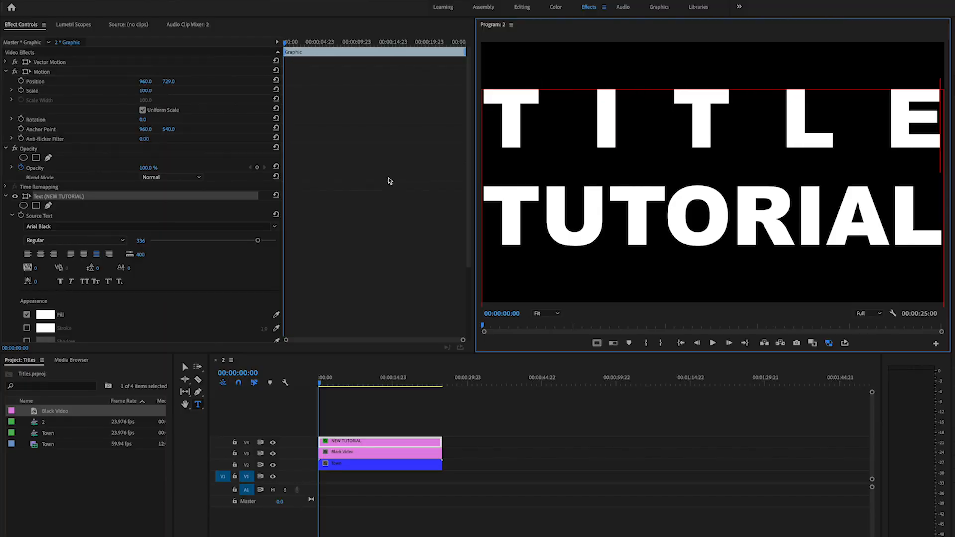
mouse_move(368, 186)
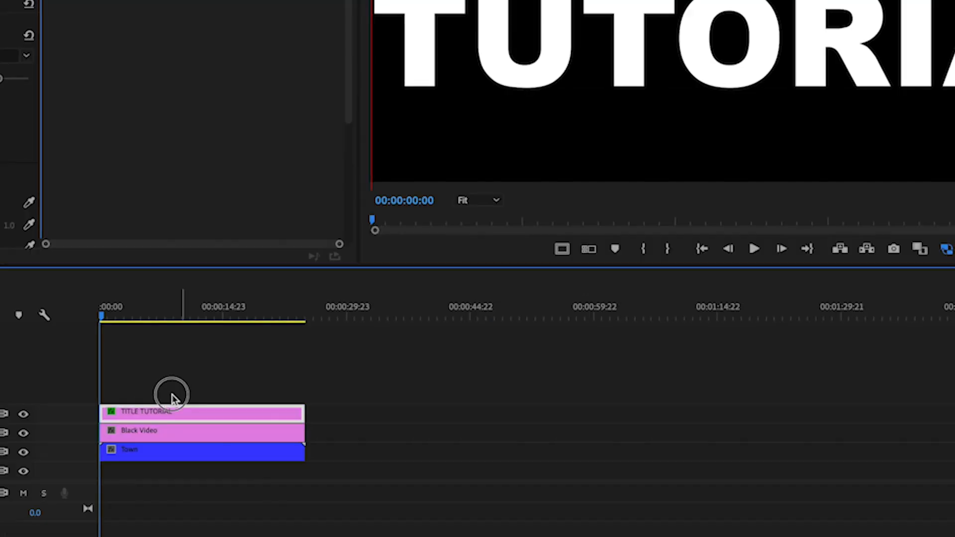
- Nest the title and black video clips as a sequence named TITLE A
left_click(161, 431)
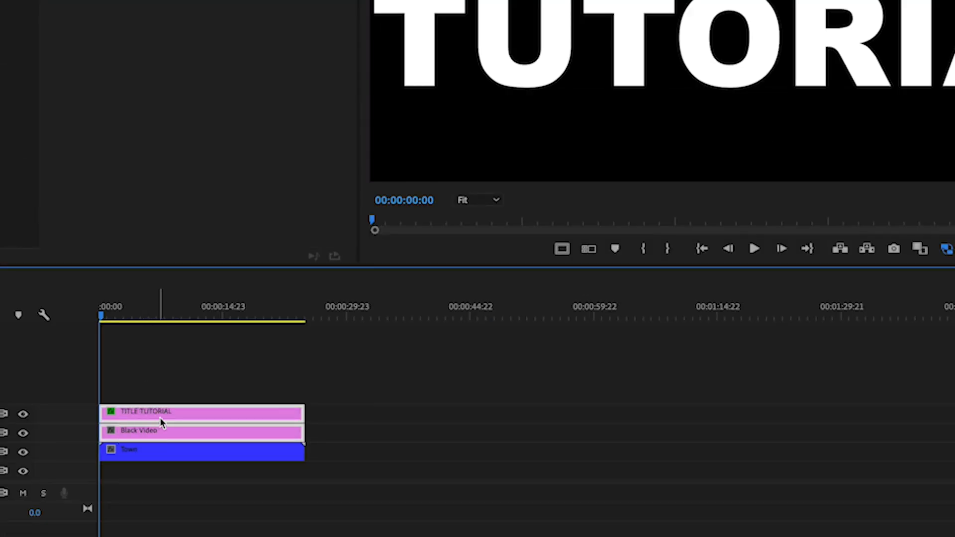
right_click(161, 423)
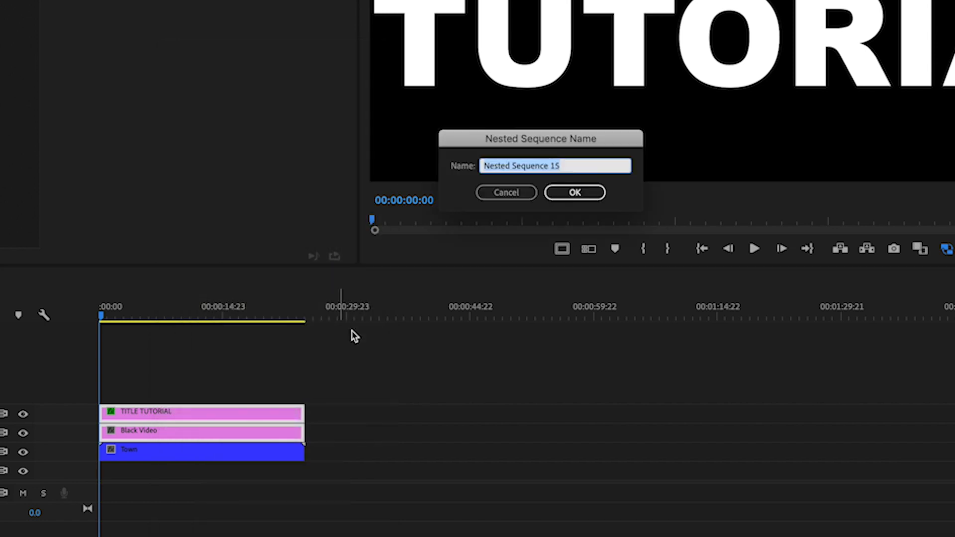
type("TITLE A")
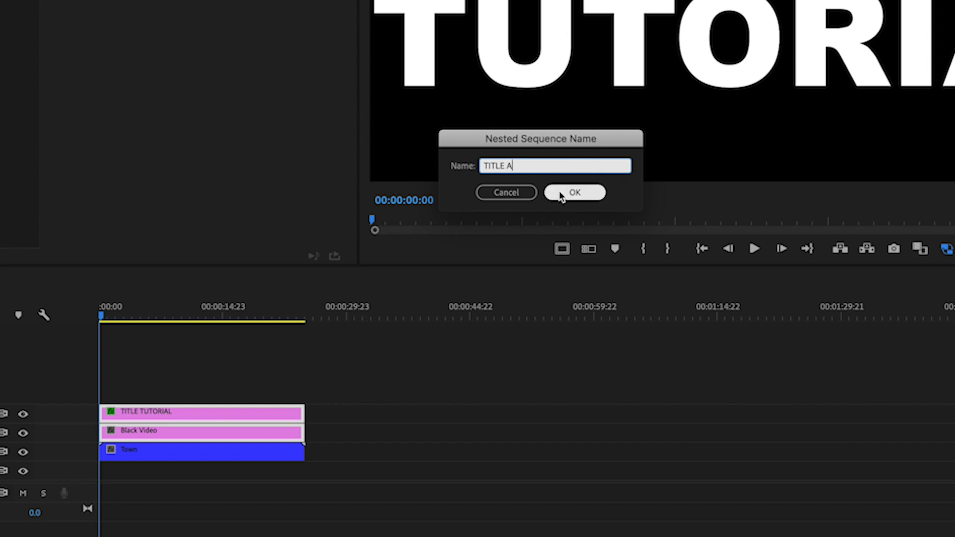
left_click(574, 192)
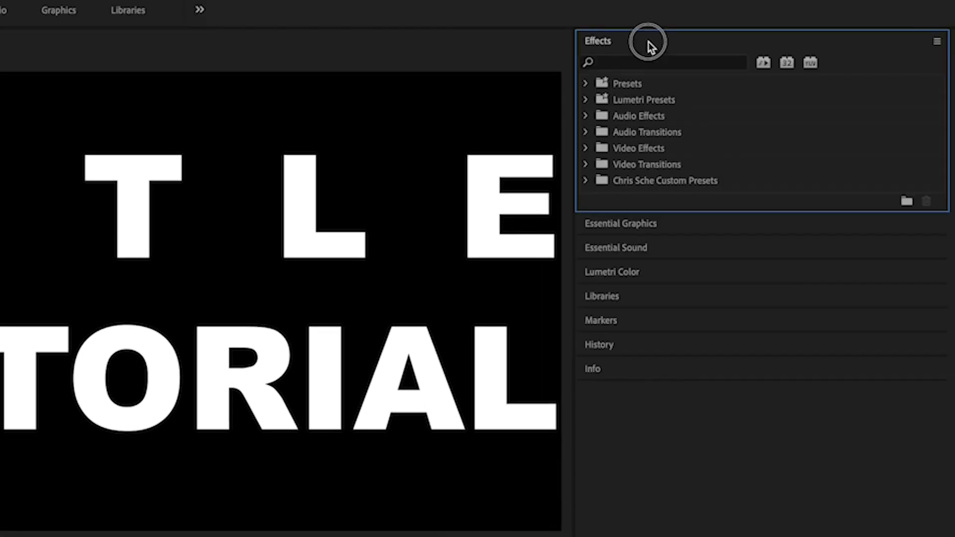
- Search 'luma' in Effects and apply Luma Key to the TITLE A nest
left_click(663, 62)
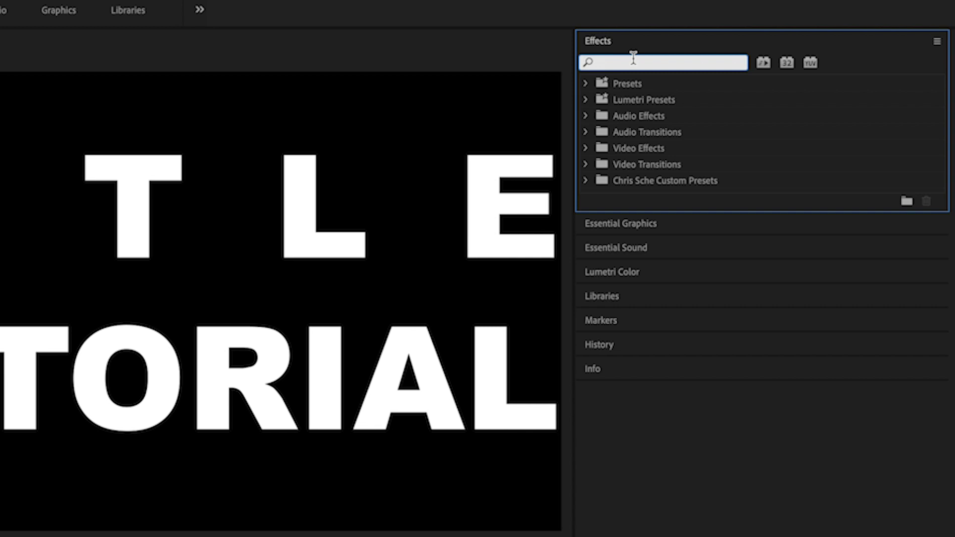
type("luma")
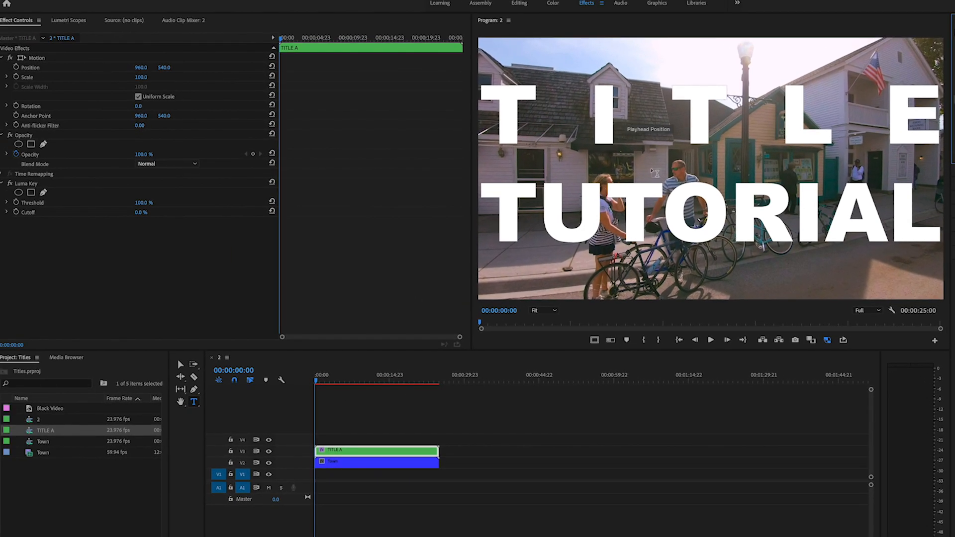
mouse_move(536, 246)
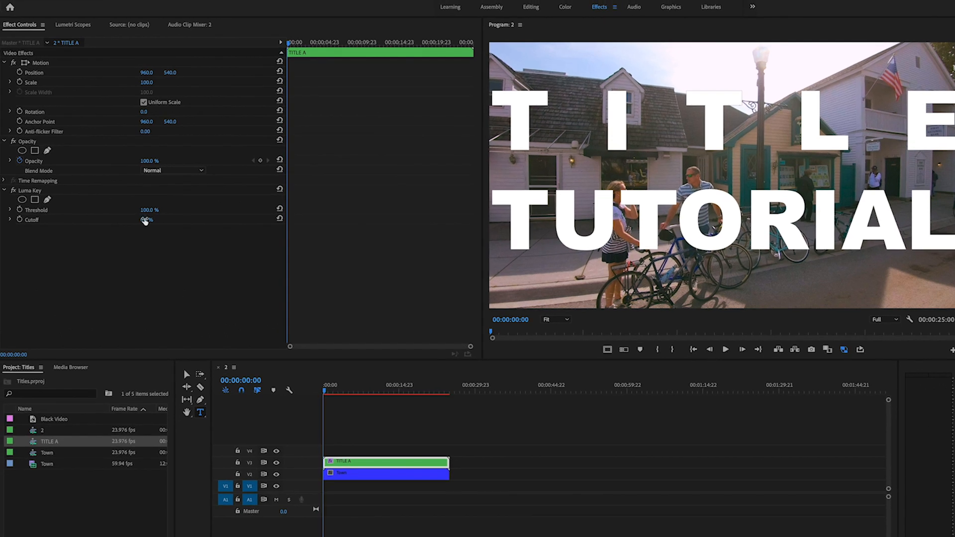
- Set Luma Key Cutoff to 100% and Threshold to 0% so footage shows only through the letters
left_click(29, 190)
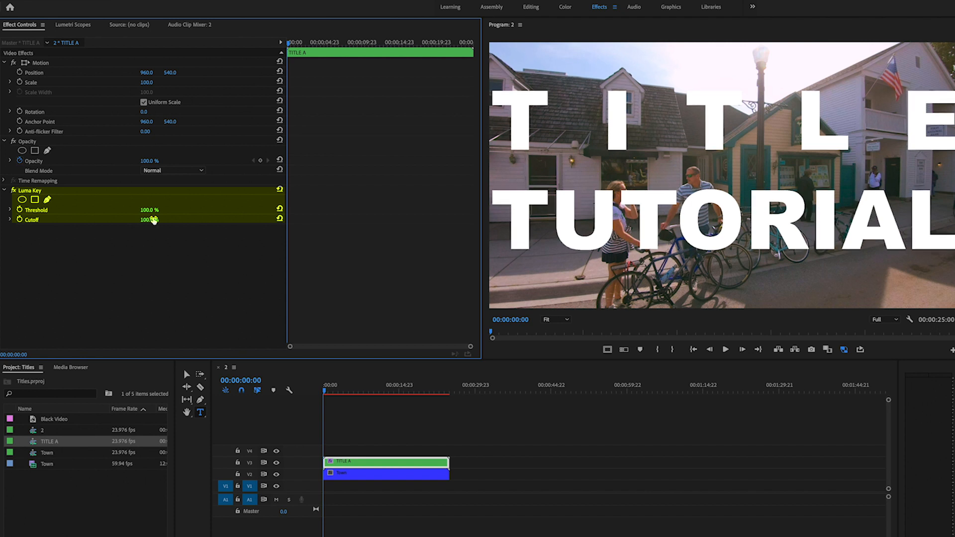
left_click_drag(149, 210, 141, 210)
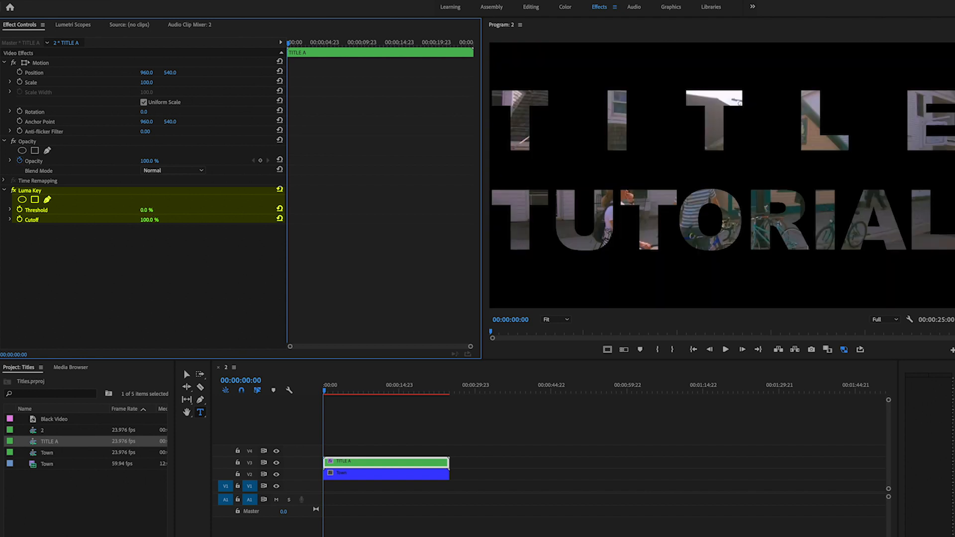
left_click(189, 211)
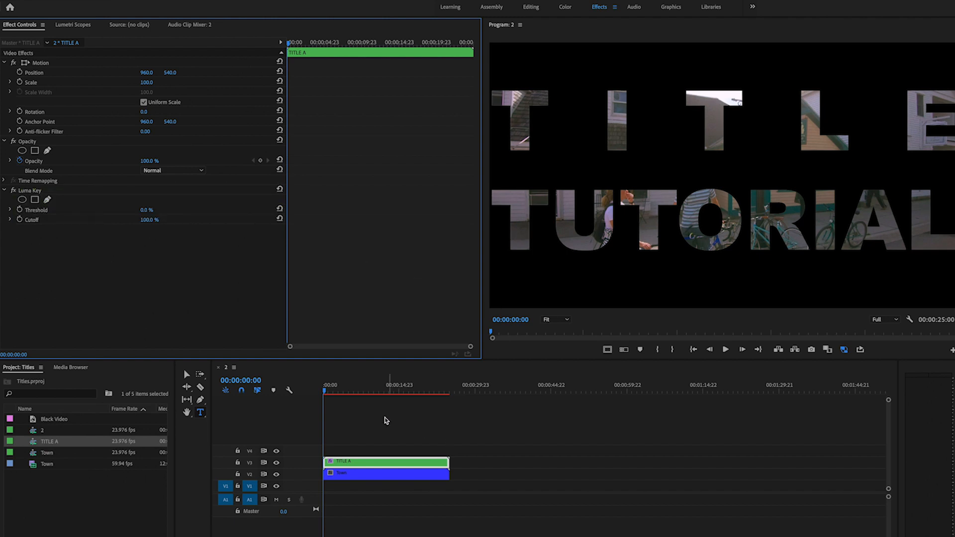
left_click(334, 389)
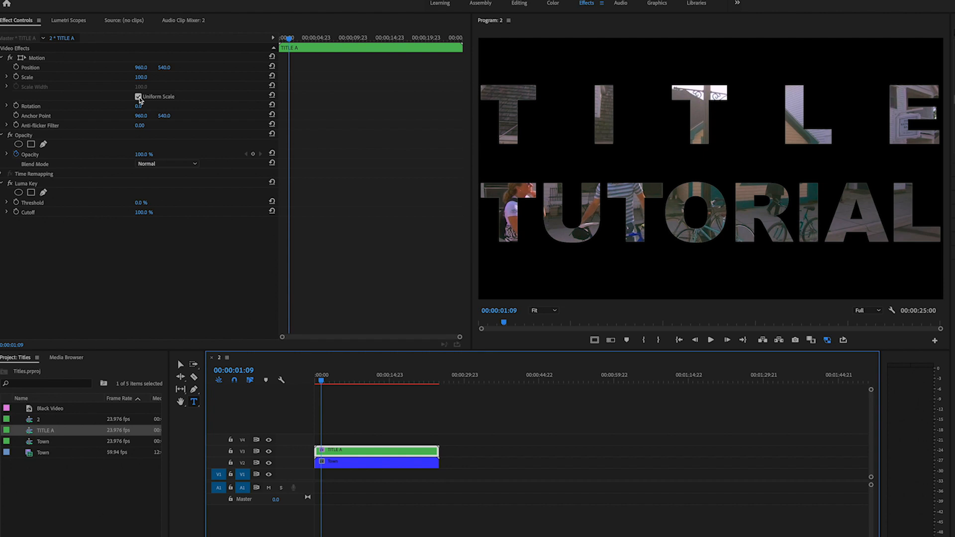
- Scale TITLE A non-uniformly to about 176% height, 112% width, with Position Y 564
left_click(138, 96)
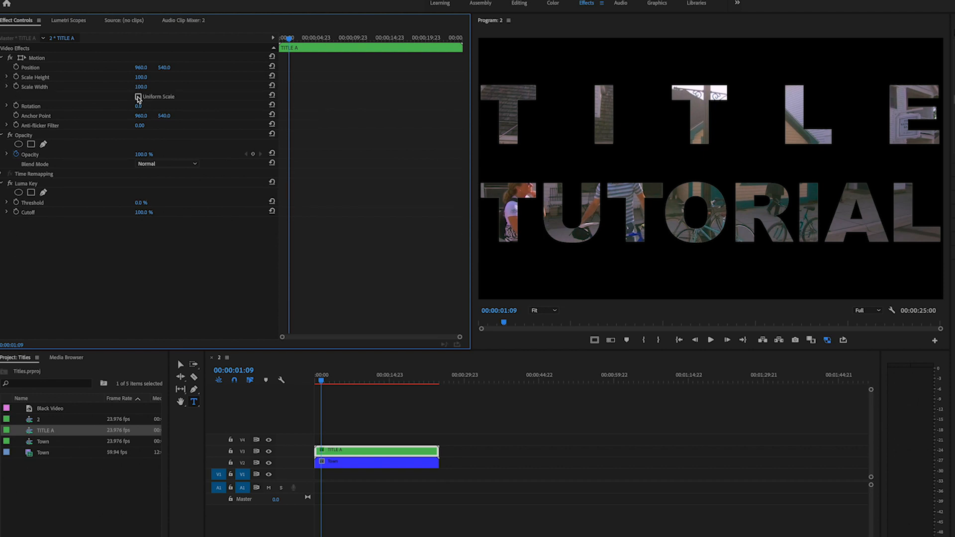
left_click(138, 97)
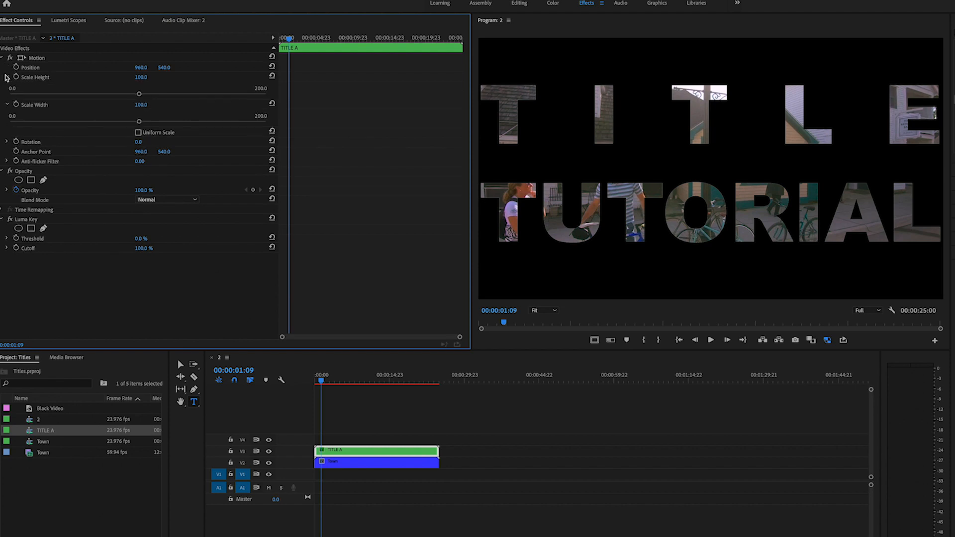
left_click_drag(139, 94, 164, 91)
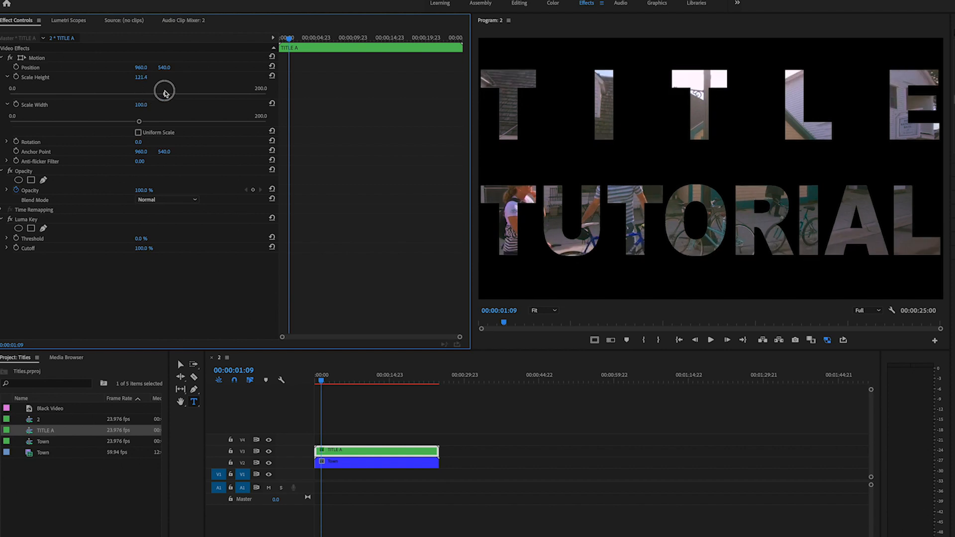
left_click_drag(164, 91, 237, 84)
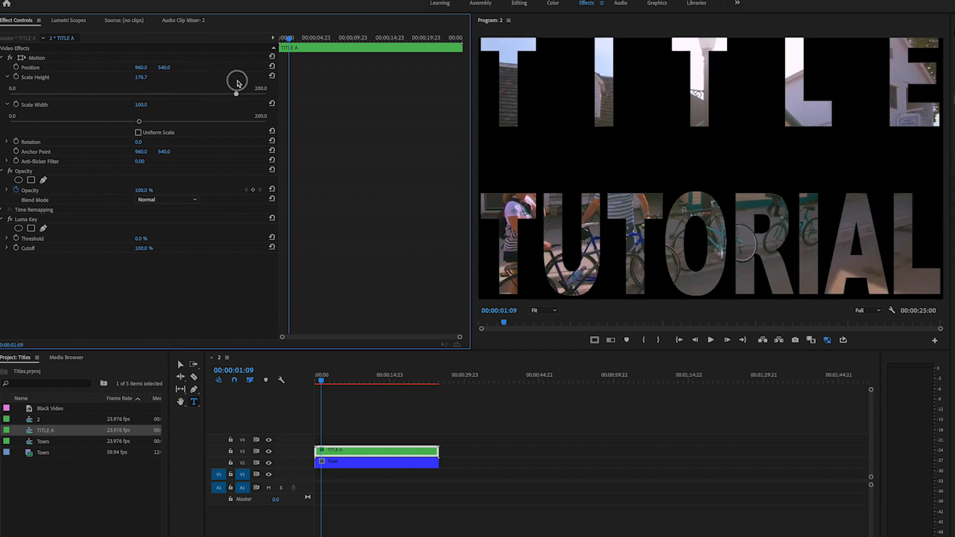
left_click_drag(237, 94, 234, 93)
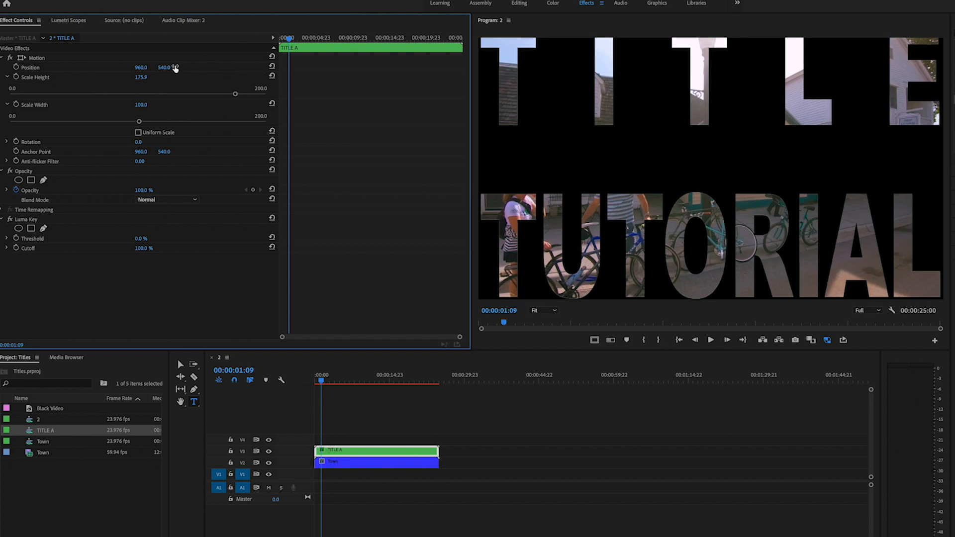
left_click_drag(163, 67, 163, 73)
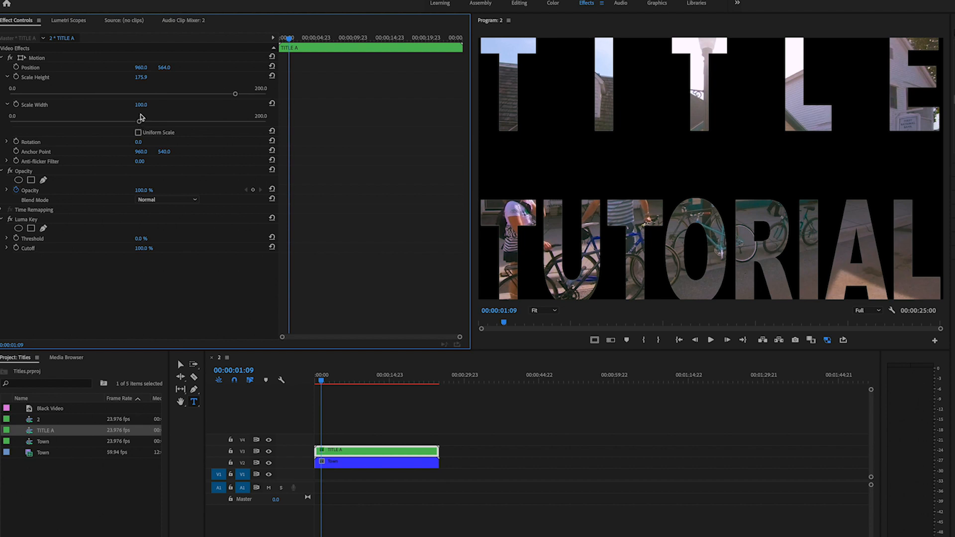
left_click_drag(141, 115, 153, 118)
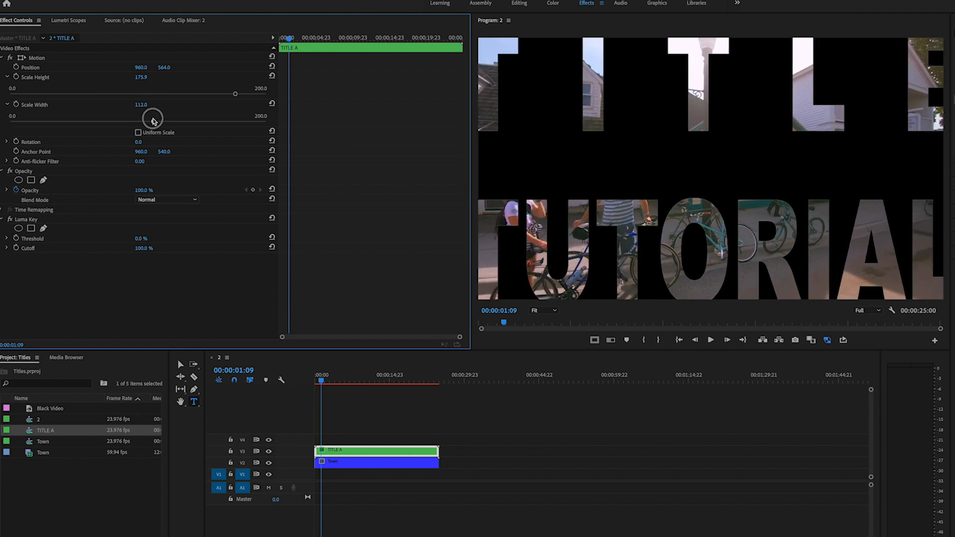
left_click_drag(153, 118, 145, 118)
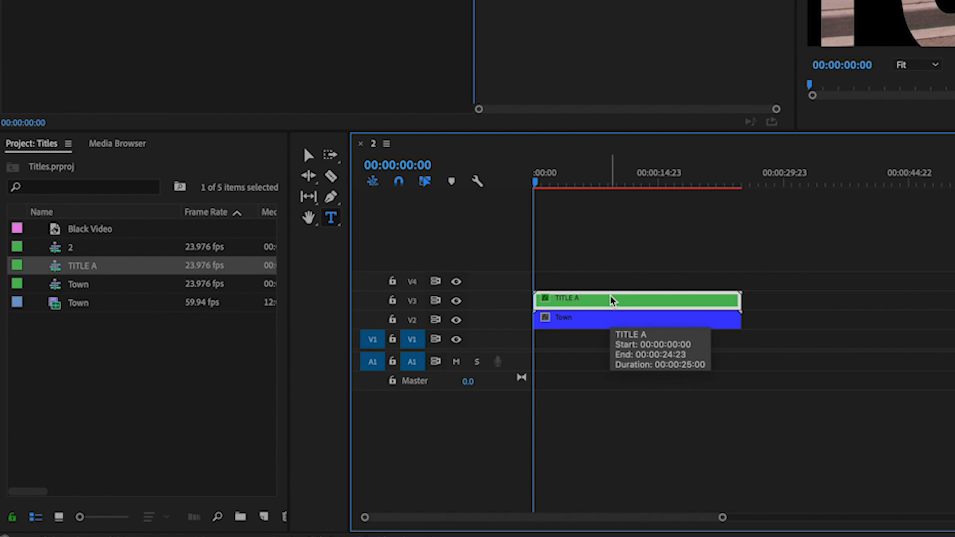
- Delete TITLE A and lay a Black Video on V3 trimmed to the Town clip's 25-second length
key("delete")
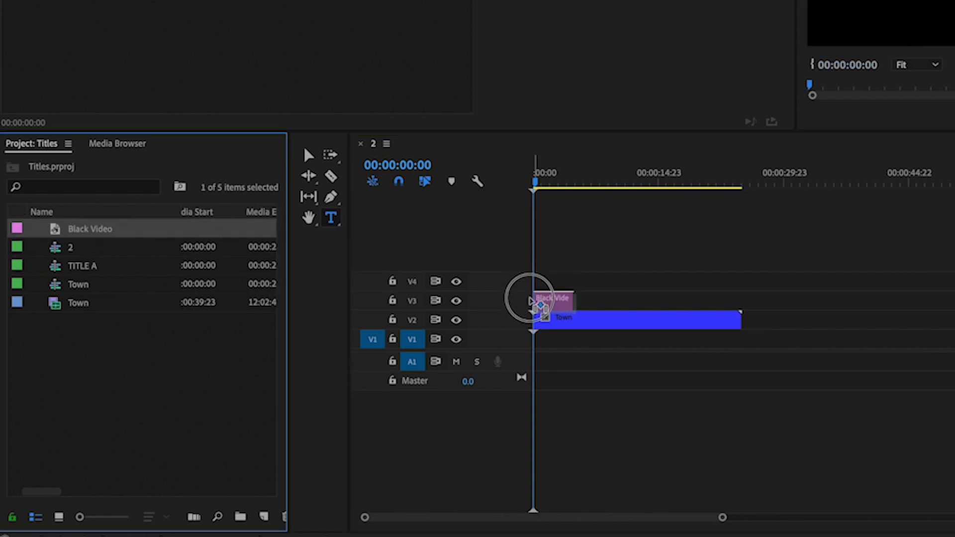
left_click_drag(543, 298, 741, 292)
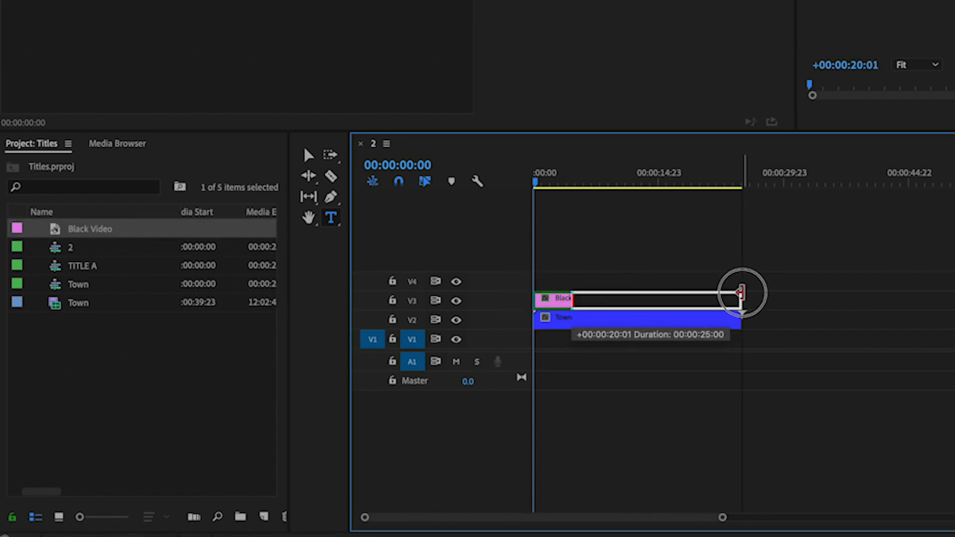
left_click_drag(739, 292, 739, 298)
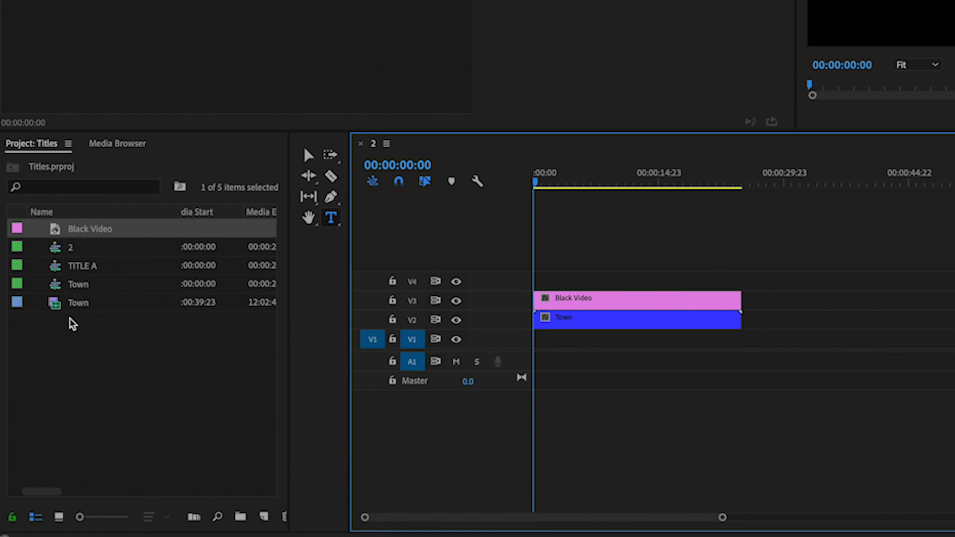
mouse_move(309, 212)
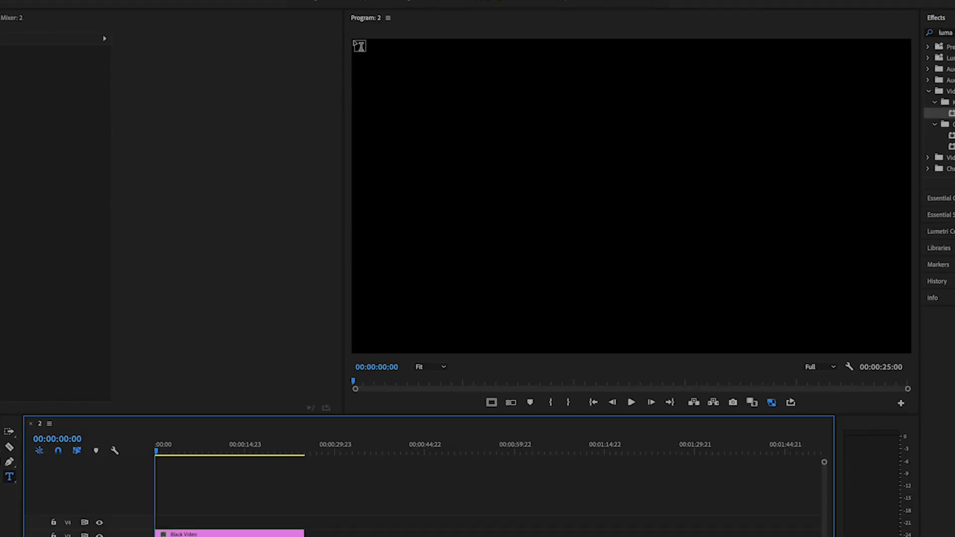
- Create a new text graphic on the frame reading 'TITLE CARD'
left_click(907, 348)
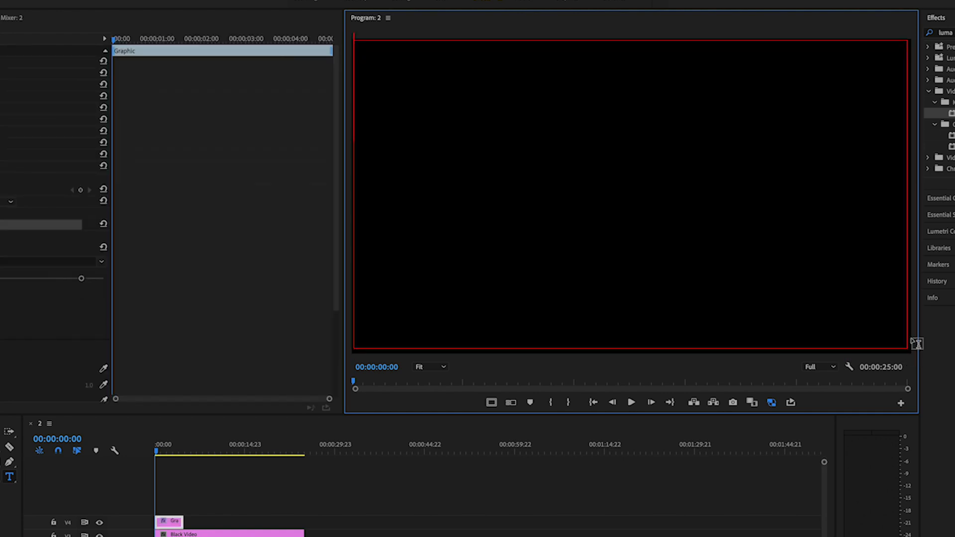
type("TITLE C")
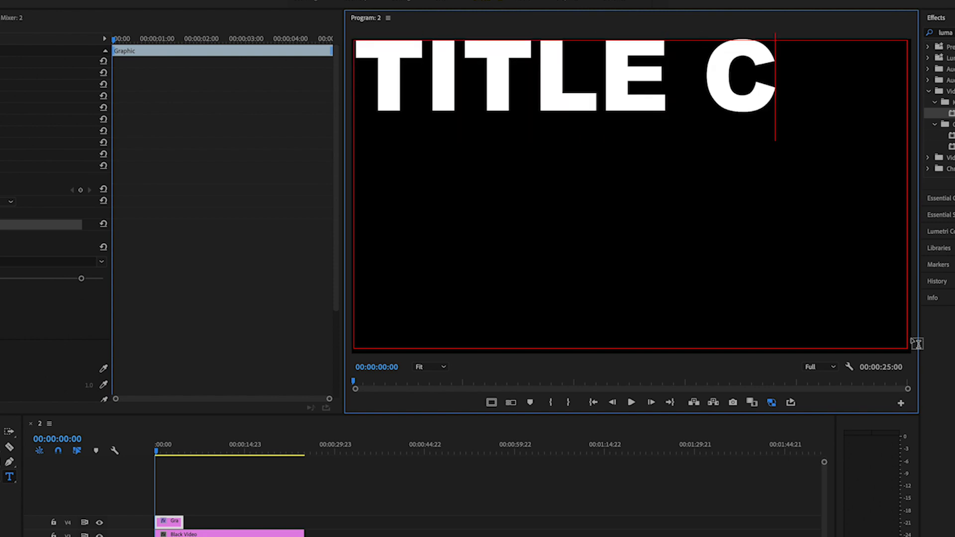
type("ARD")
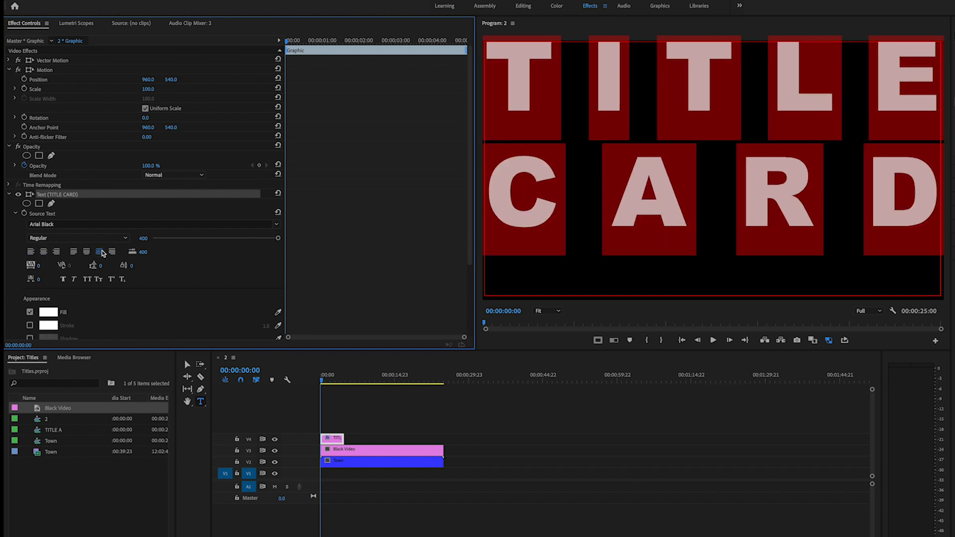
- Scale the TITLE CARD text down to about 42% and position it near the frame centre
left_click_drag(170, 80, 170, 83)
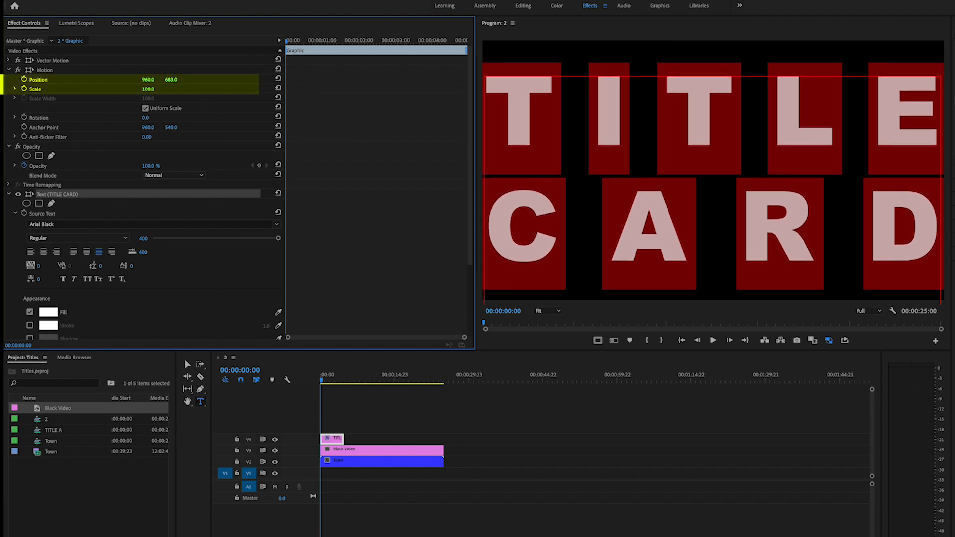
left_click_drag(148, 88, 149, 88)
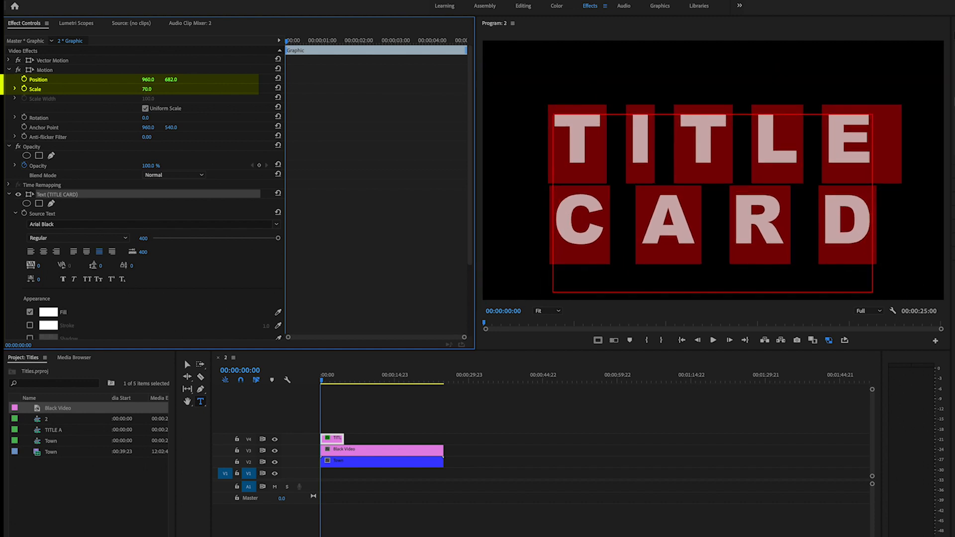
left_click_drag(147, 89, 139, 89)
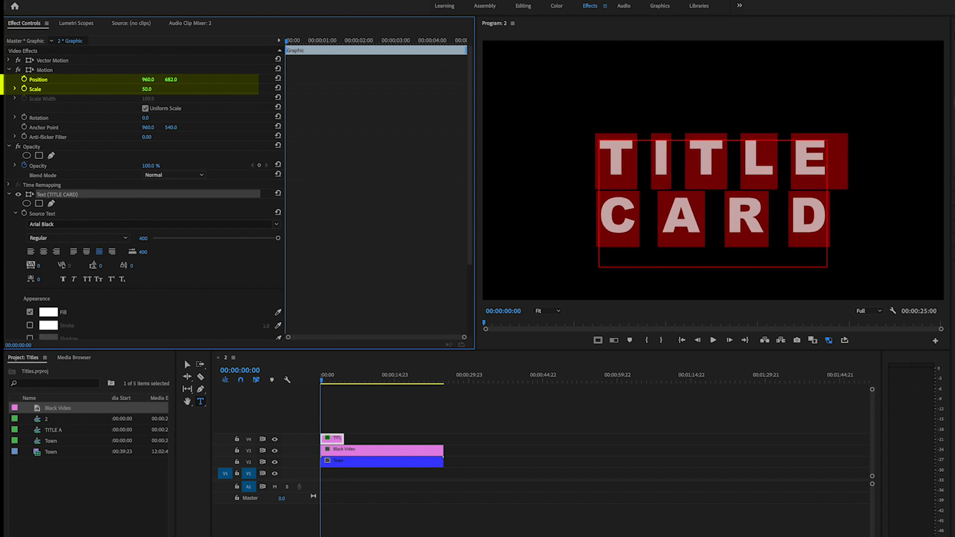
left_click_drag(147, 88, 148, 89)
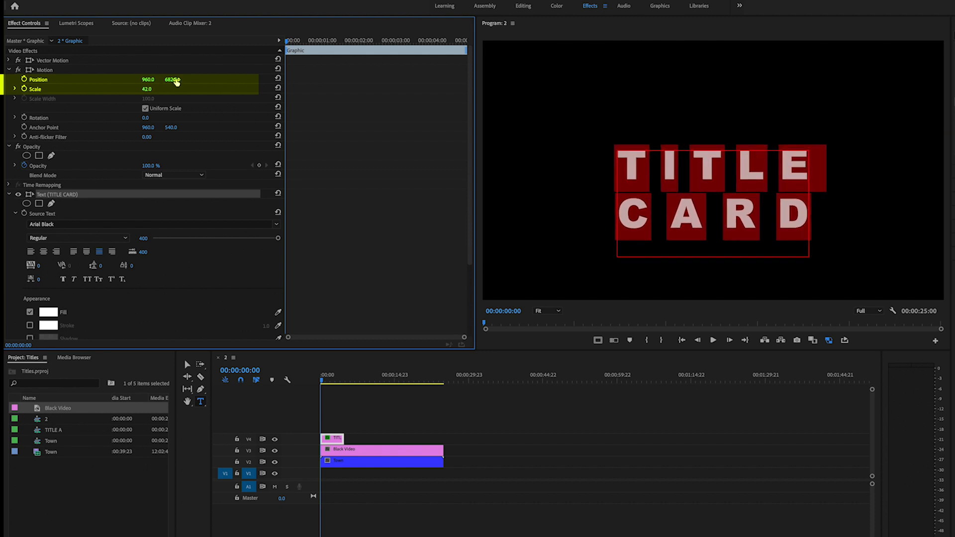
left_click_drag(173, 80, 173, 80)
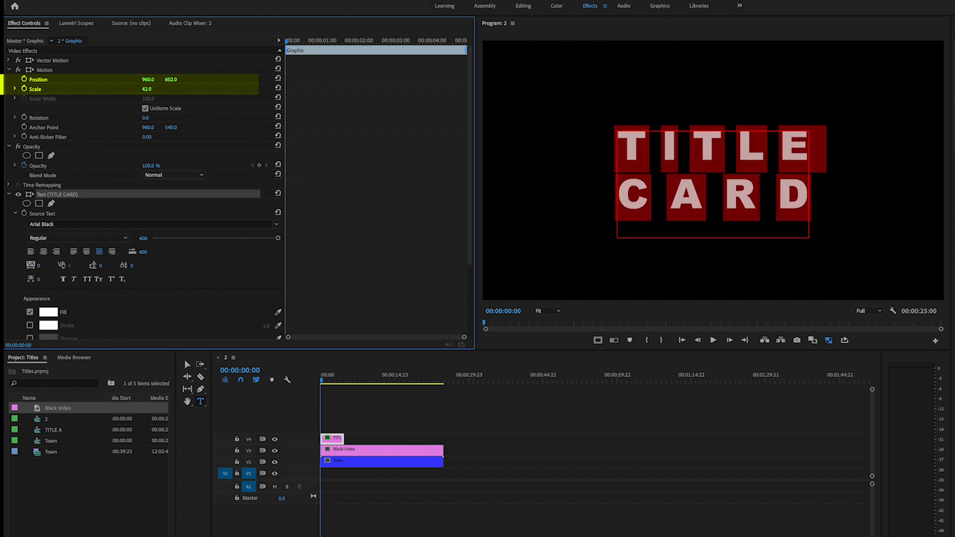
left_click(338, 438)
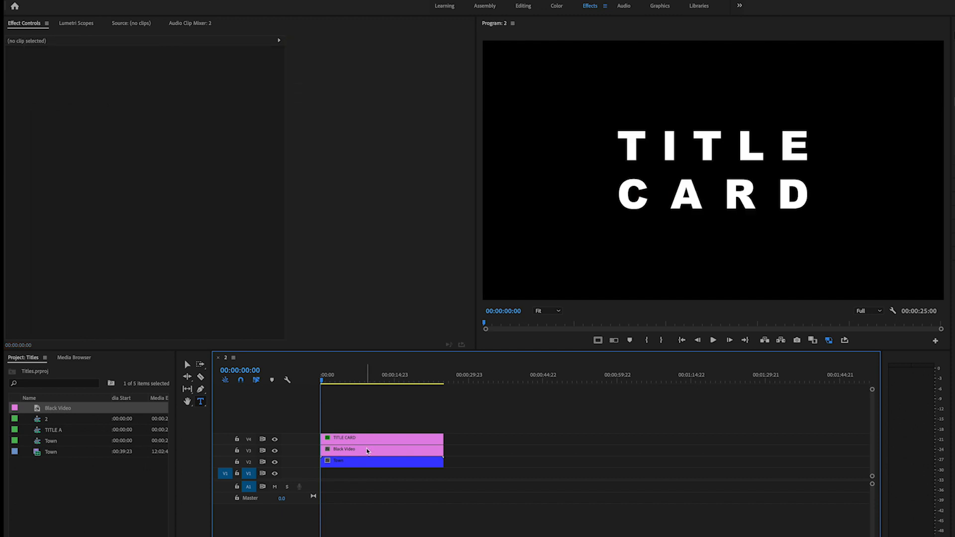
- Nest the TITLE CARD and Black Video clips into one sequence named 'Title B'
left_click(365, 461)
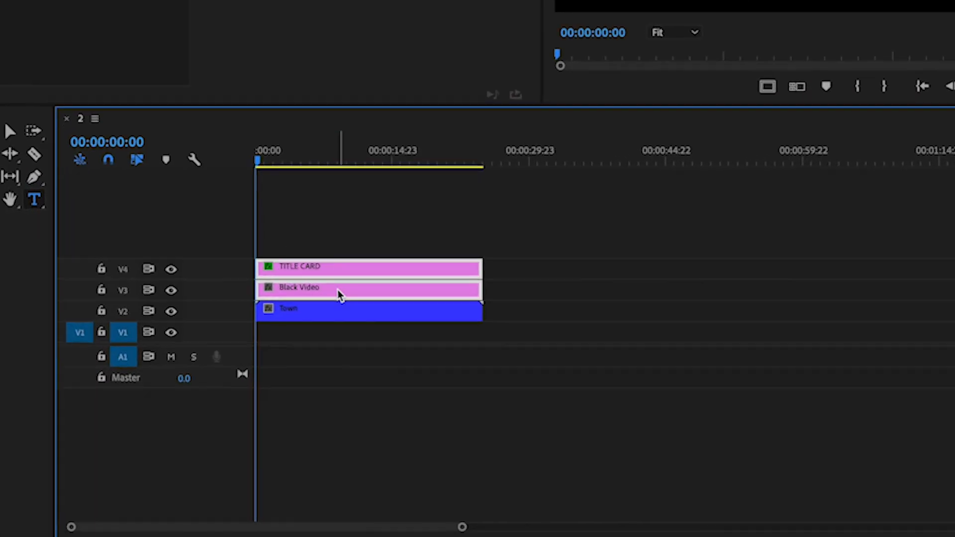
right_click(338, 295)
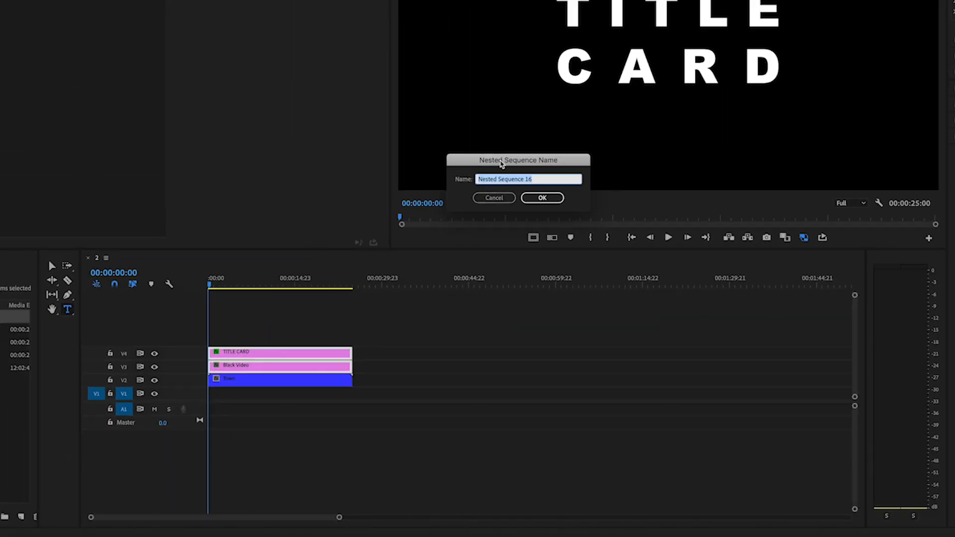
type("T")
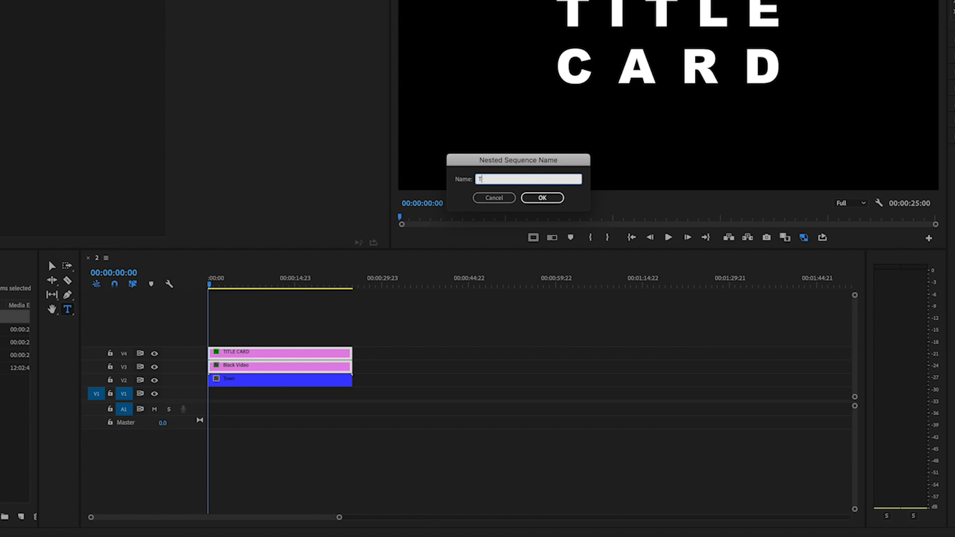
left_click(541, 197)
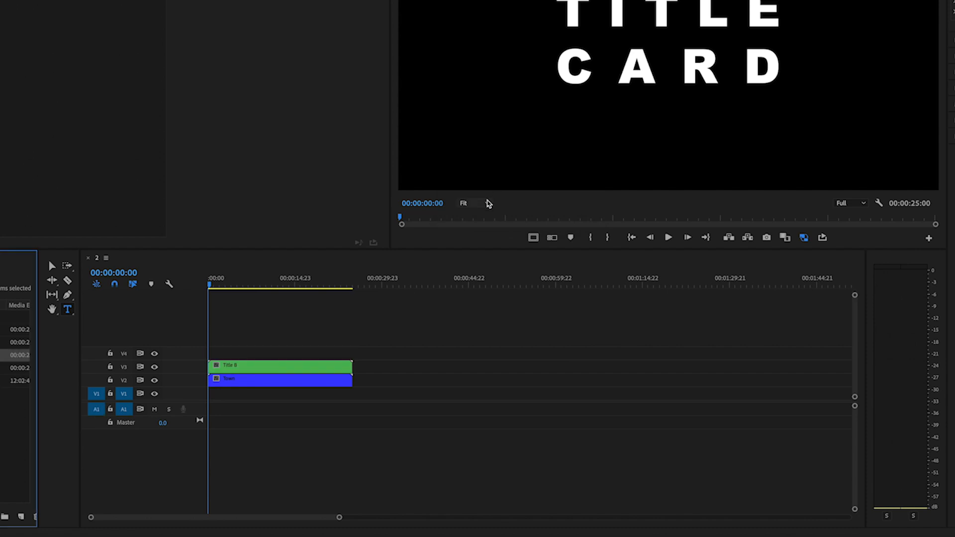
left_click(280, 366)
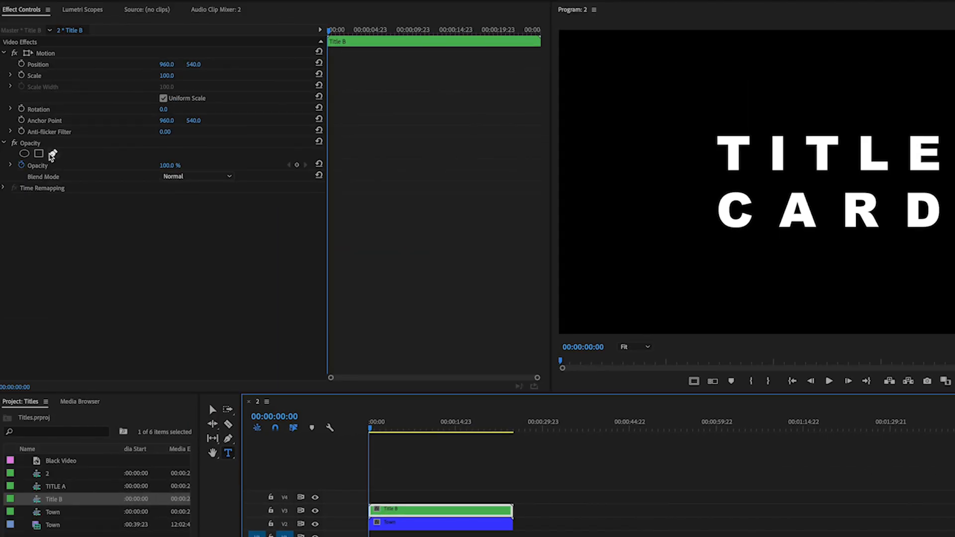
- Start a free-form pen mask on Title B's opacity for the diamond shape
left_click(53, 153)
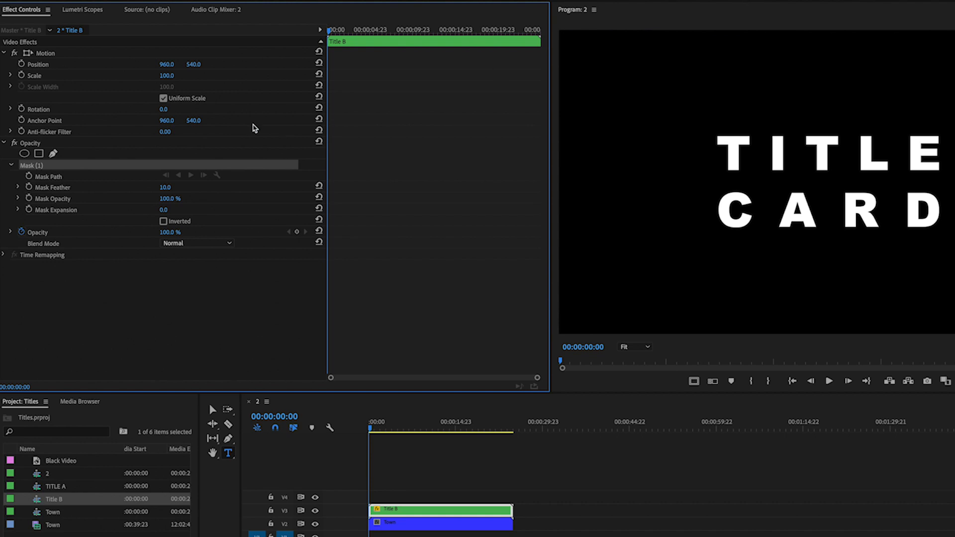
mouse_move(845, 33)
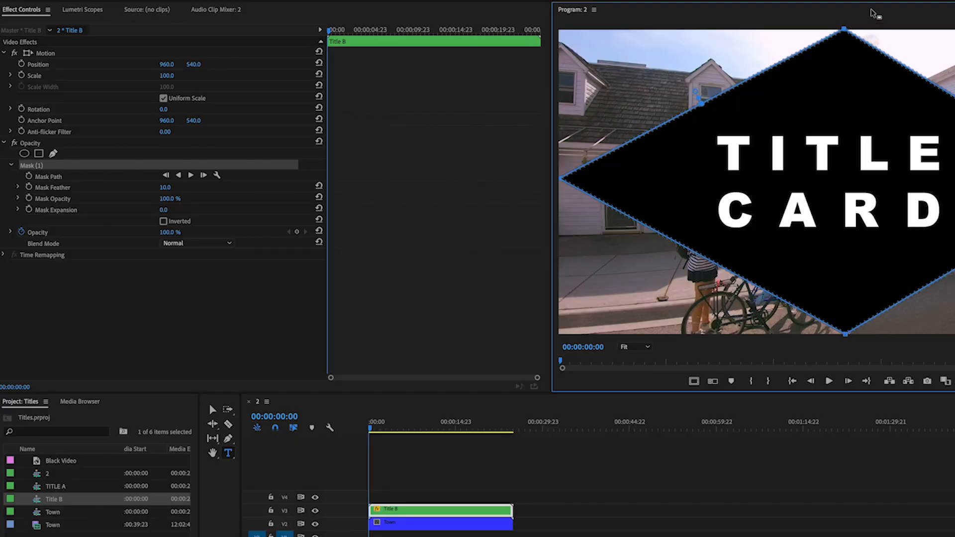
mouse_move(386, 502)
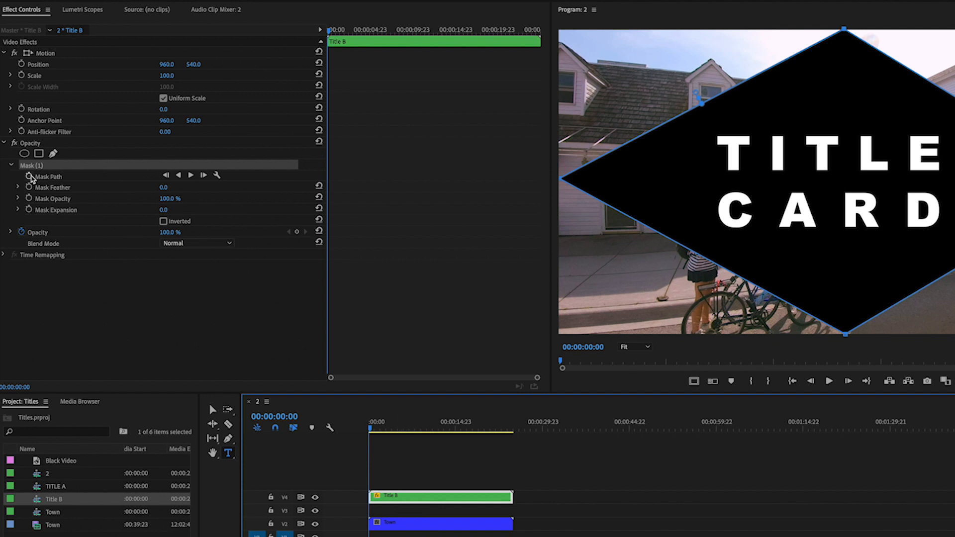
mouse_move(28, 177)
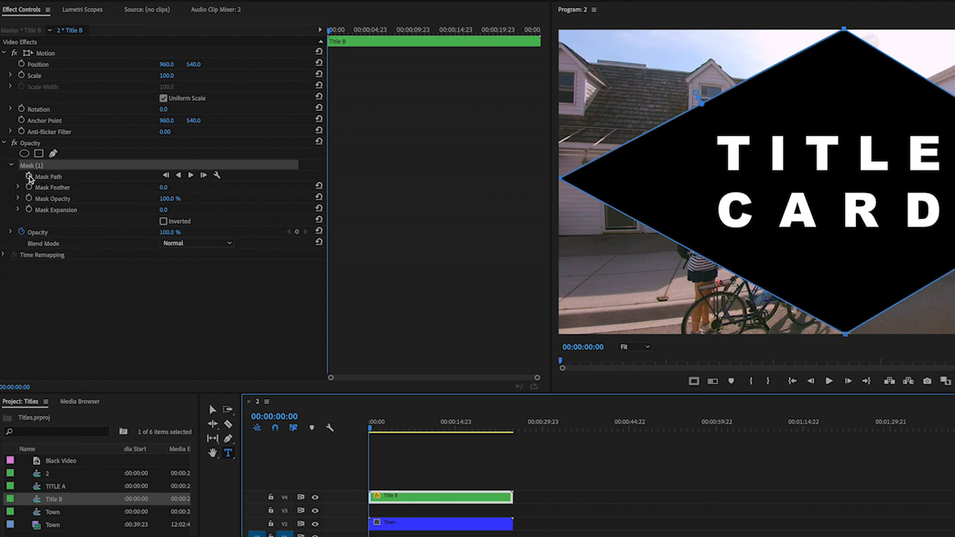
- Add an opening Mask Path keyframe and grab the diamond mask outline for editing
left_click(27, 176)
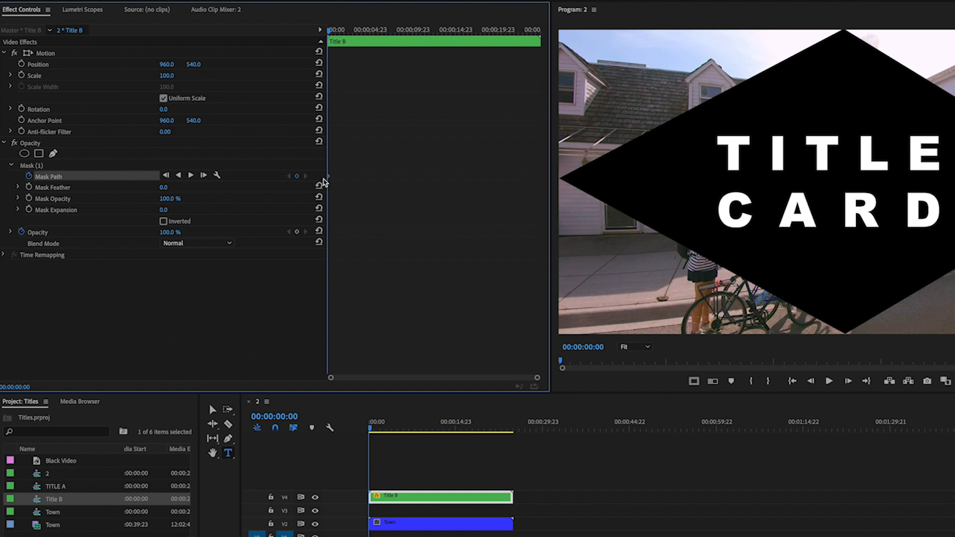
mouse_move(72, 148)
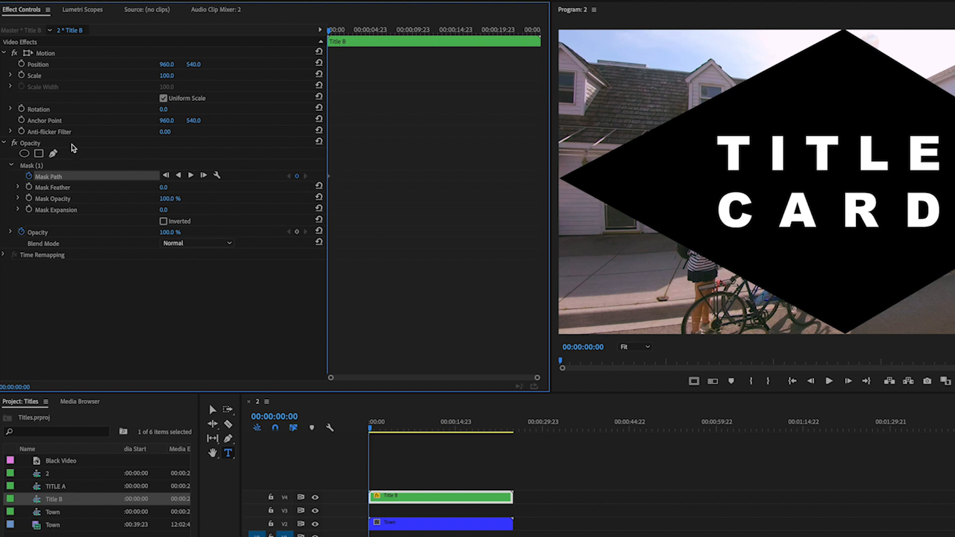
left_click(31, 165)
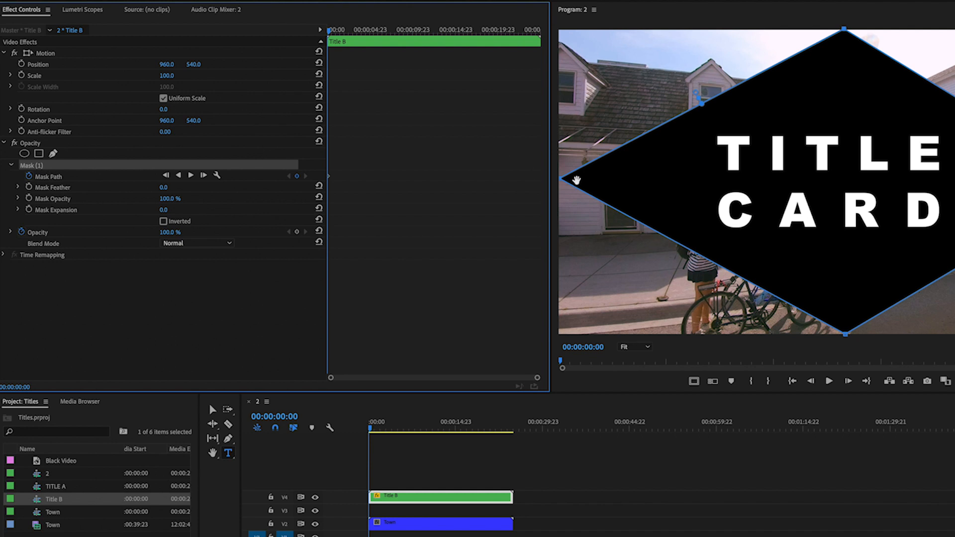
left_click(335, 29)
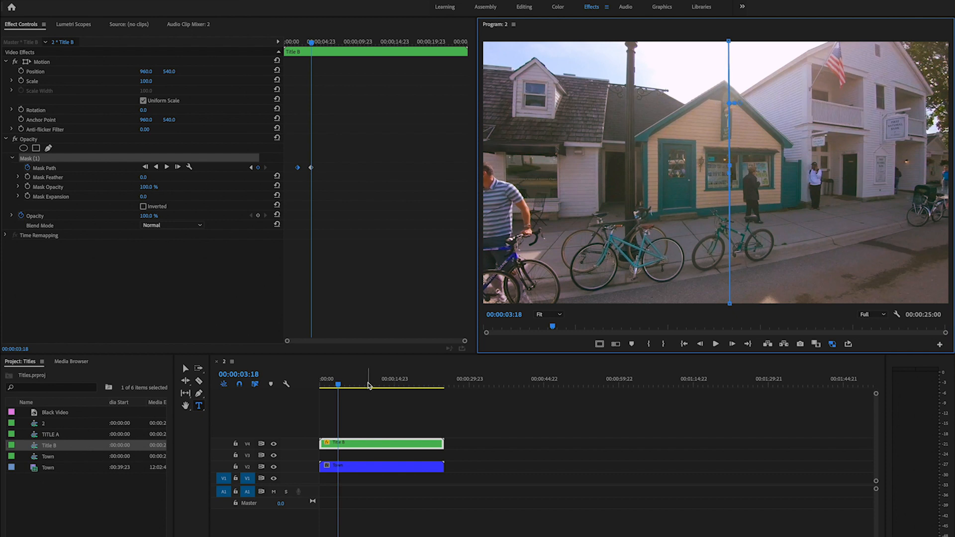
- At about nine seconds, stretch the mask corner past the bottom-right for a new keyframe
left_click(372, 385)
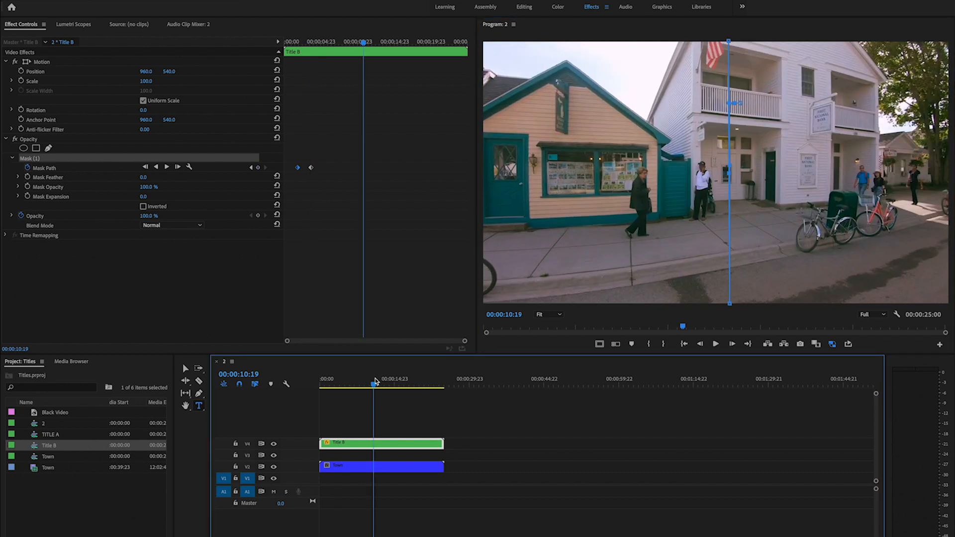
left_click_drag(374, 378, 368, 378)
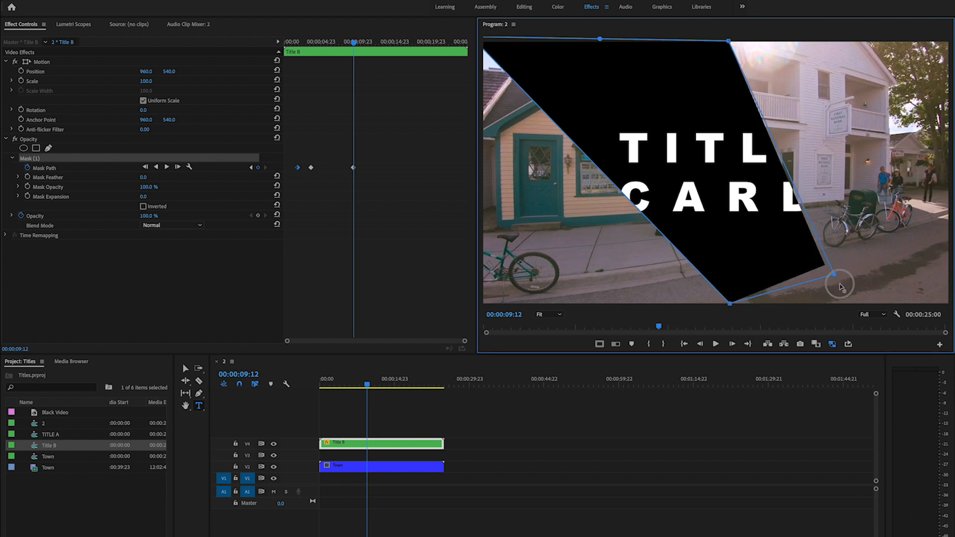
left_click_drag(839, 286, 934, 302)
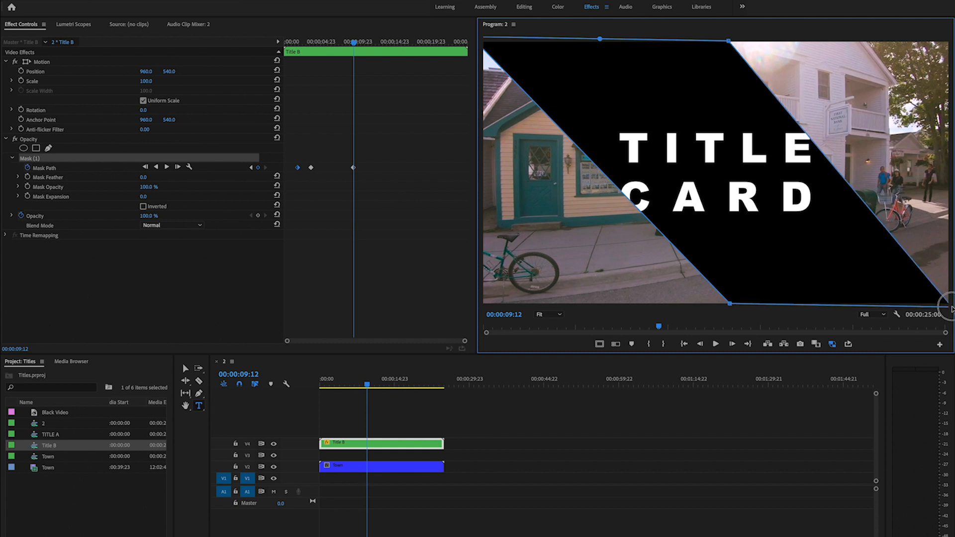
mouse_move(355, 173)
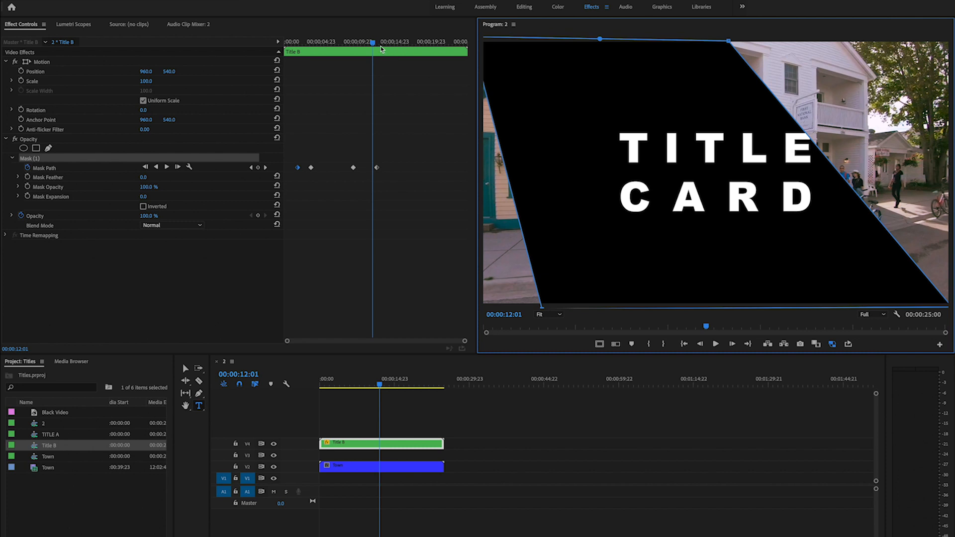
- At about twelve seconds, zoom out to 75% and pull the mask past the top-right corner
left_click_drag(371, 42, 379, 43)
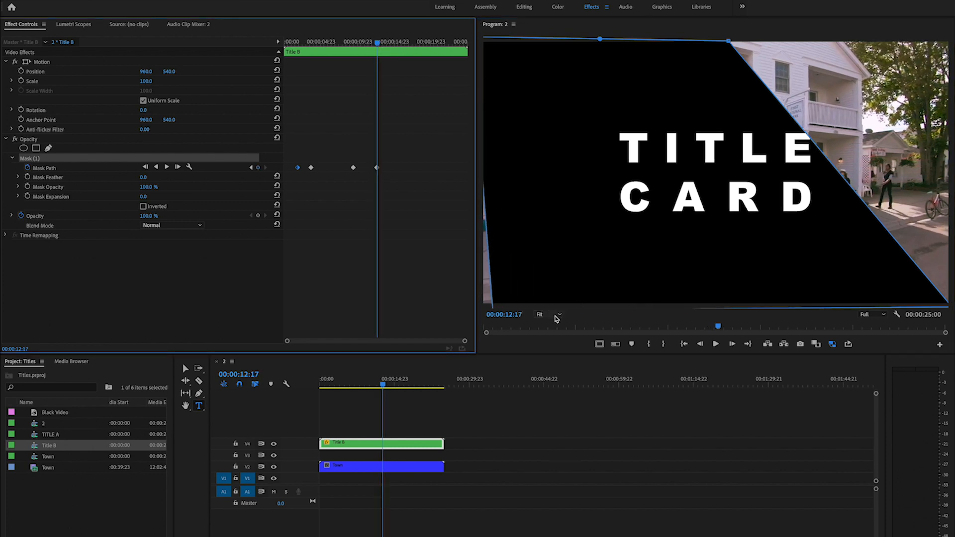
left_click(540, 314)
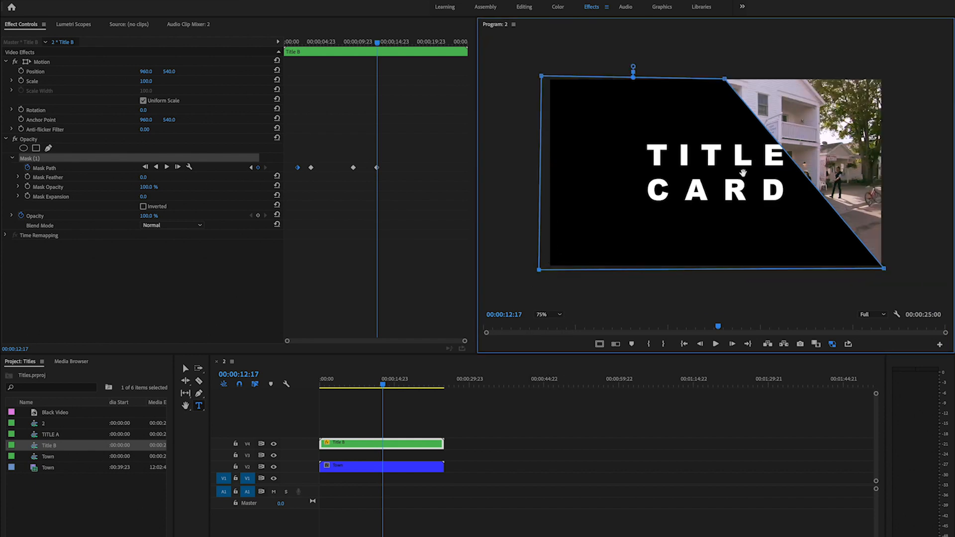
left_click_drag(725, 80, 781, 78)
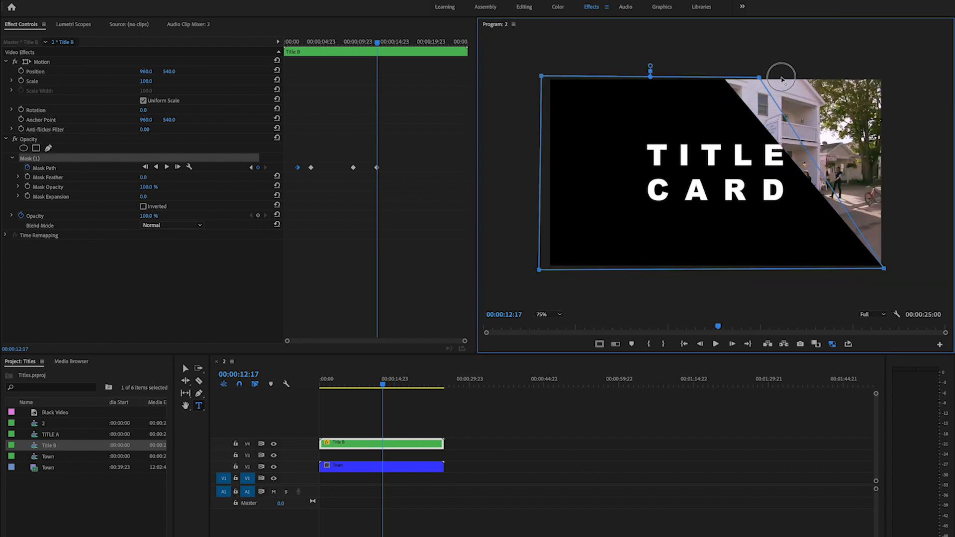
left_click_drag(782, 78, 887, 78)
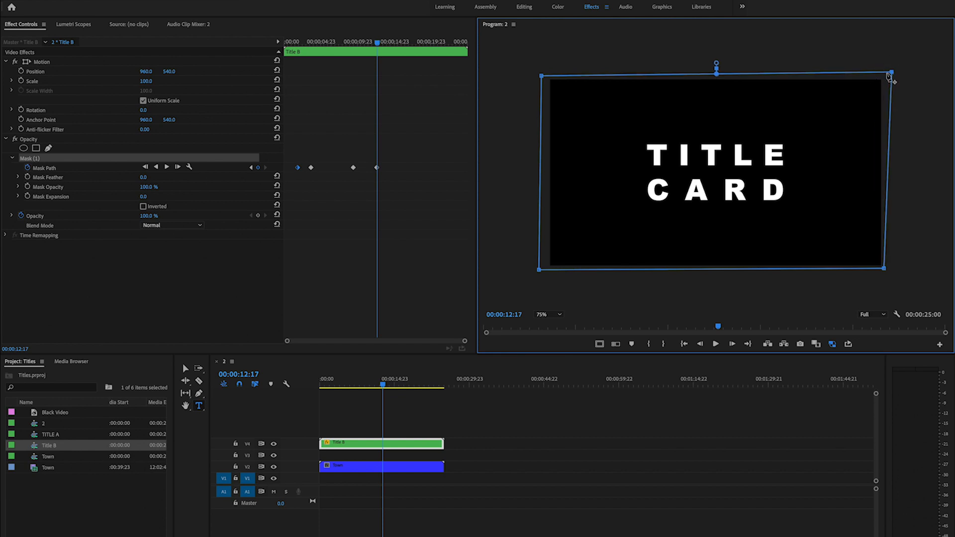
mouse_move(435, 205)
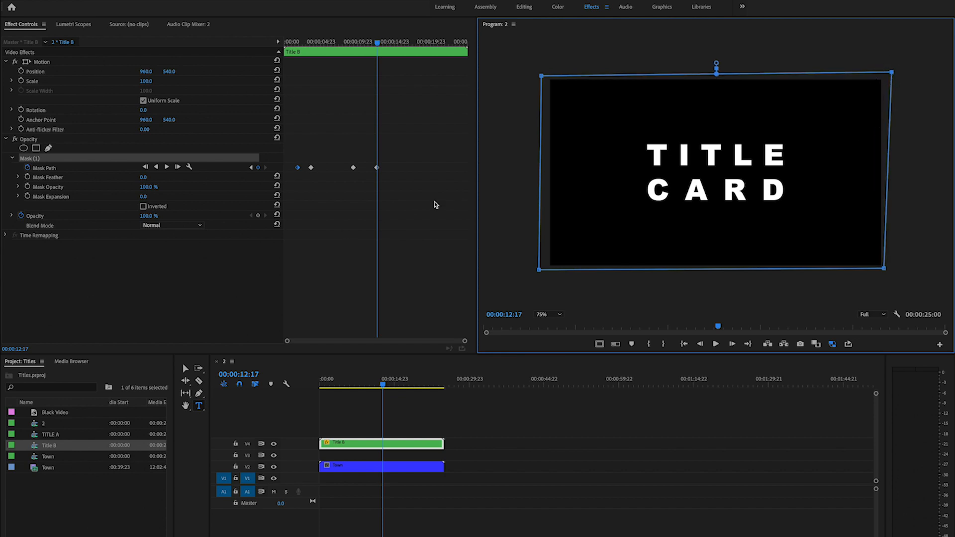
mouse_move(351, 38)
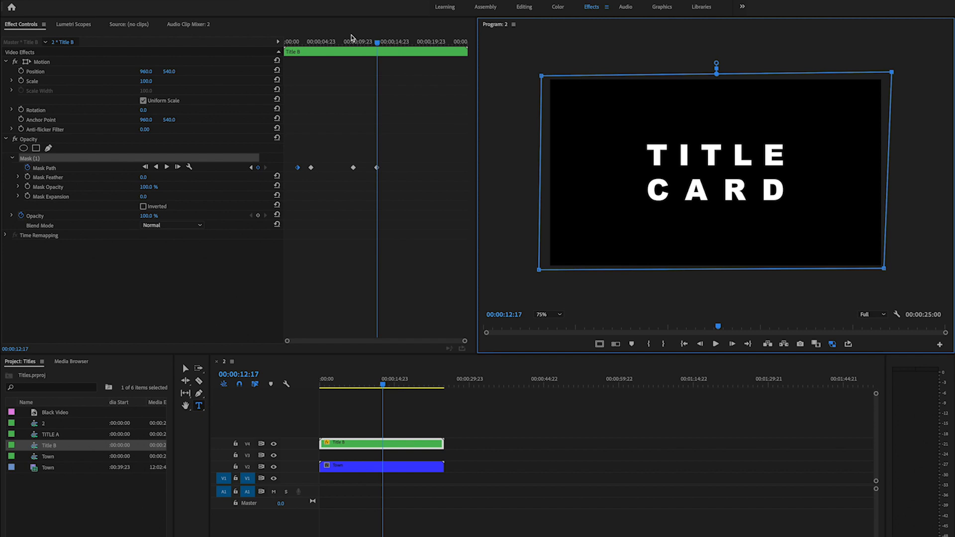
mouse_move(352, 39)
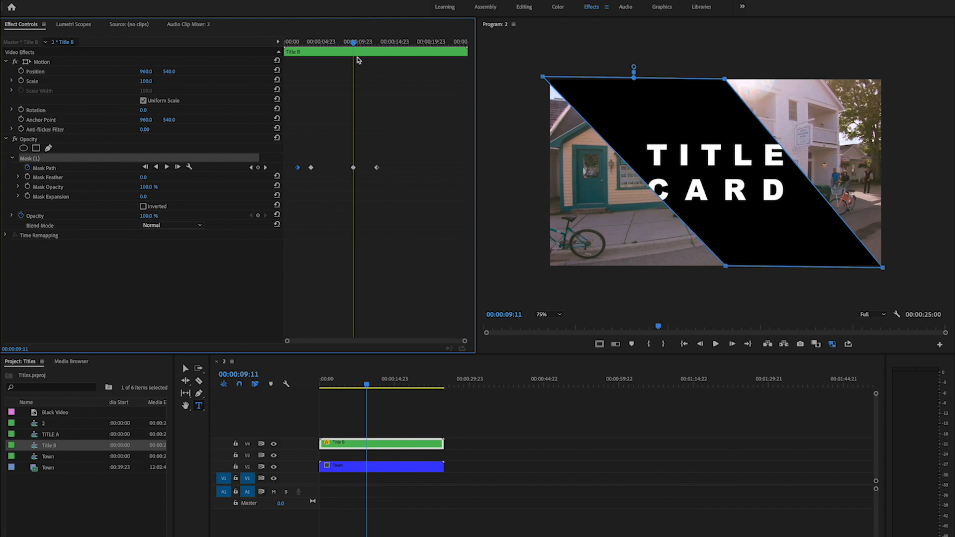
mouse_move(19, 82)
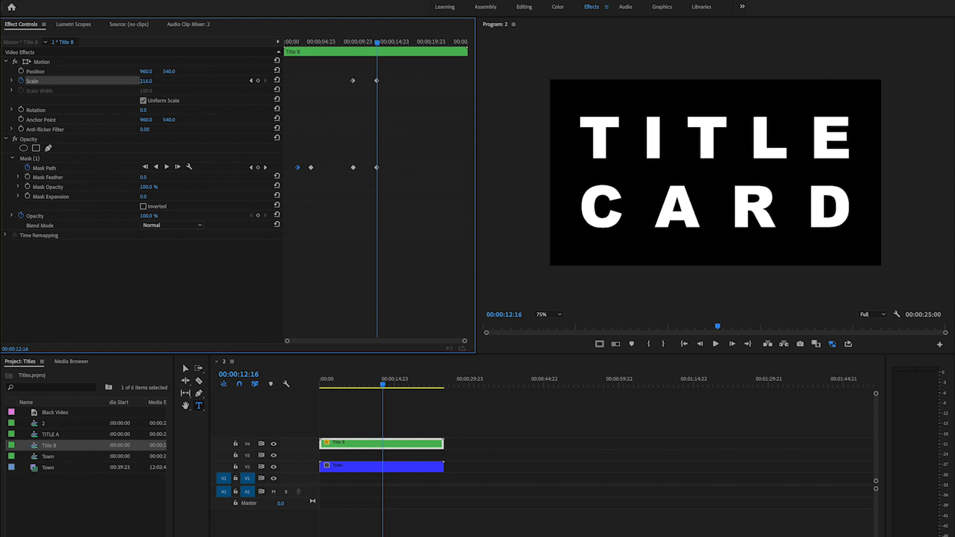
- Keyframe Title B's Scale up to 216% near twelve seconds
left_click_drag(146, 80, 155, 80)
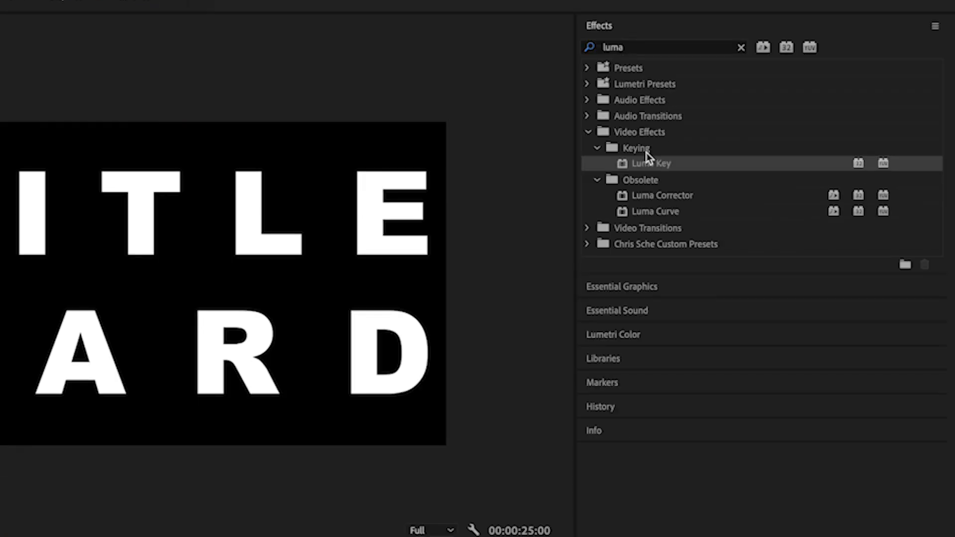
- Apply Luma Key to Title B with Threshold lowered to 0% to knock out the letters
left_click(649, 163)
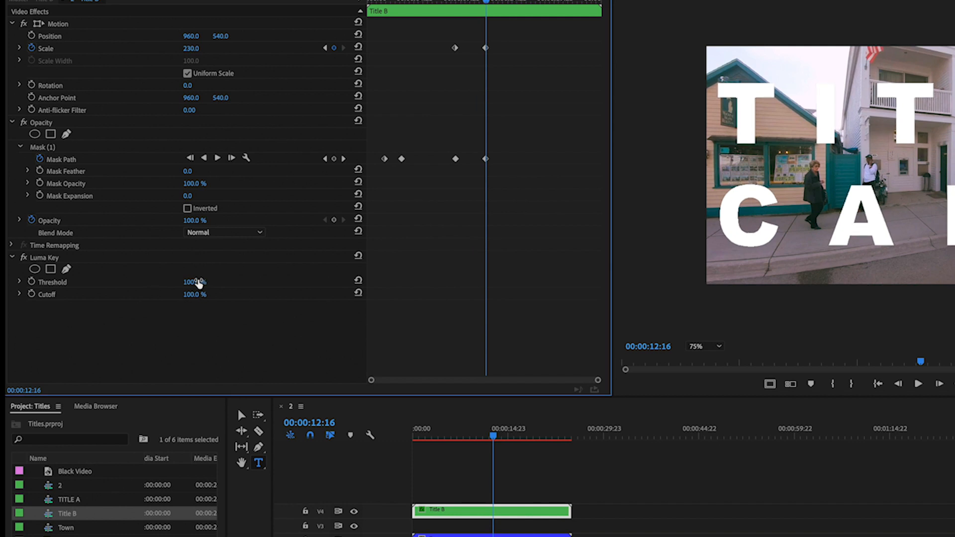
left_click_drag(195, 281, 188, 282)
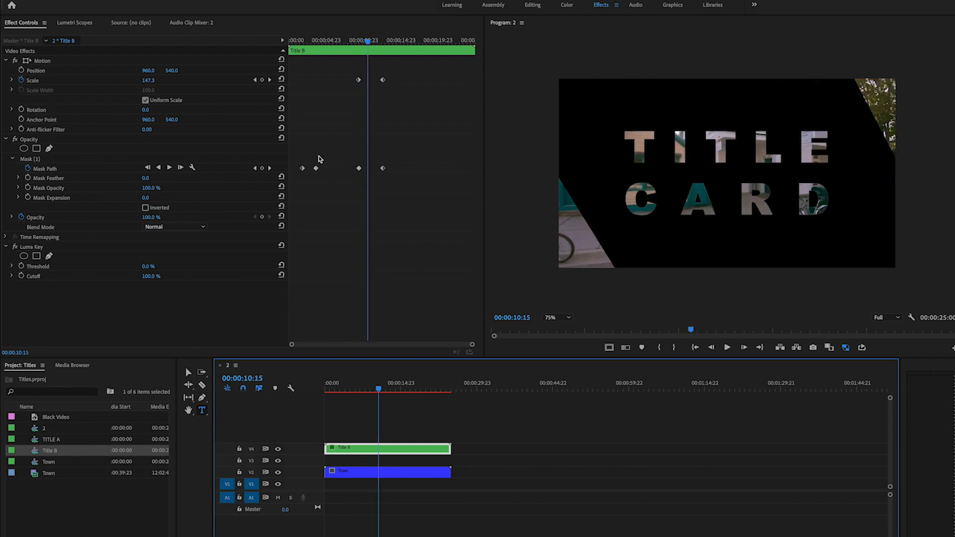
mouse_move(305, 172)
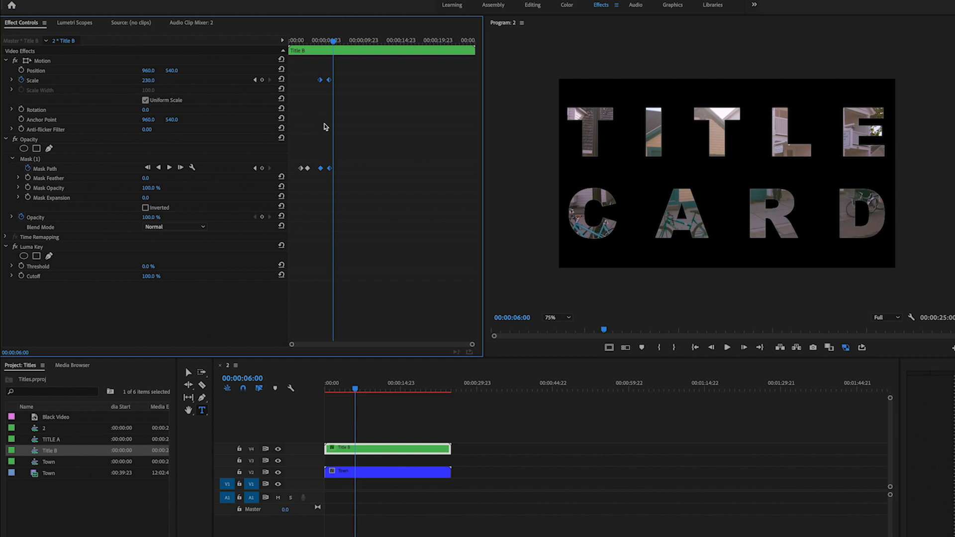
mouse_move(321, 61)
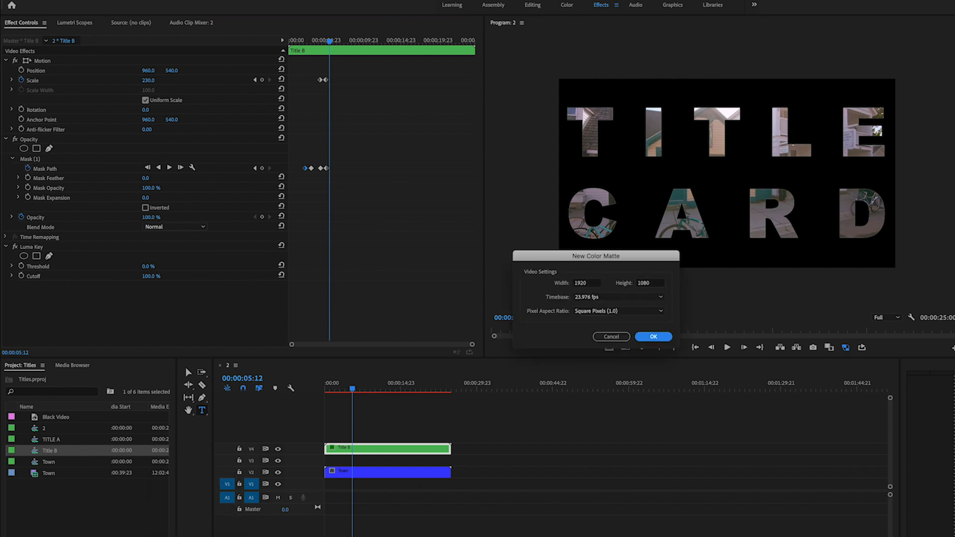
mouse_move(653, 336)
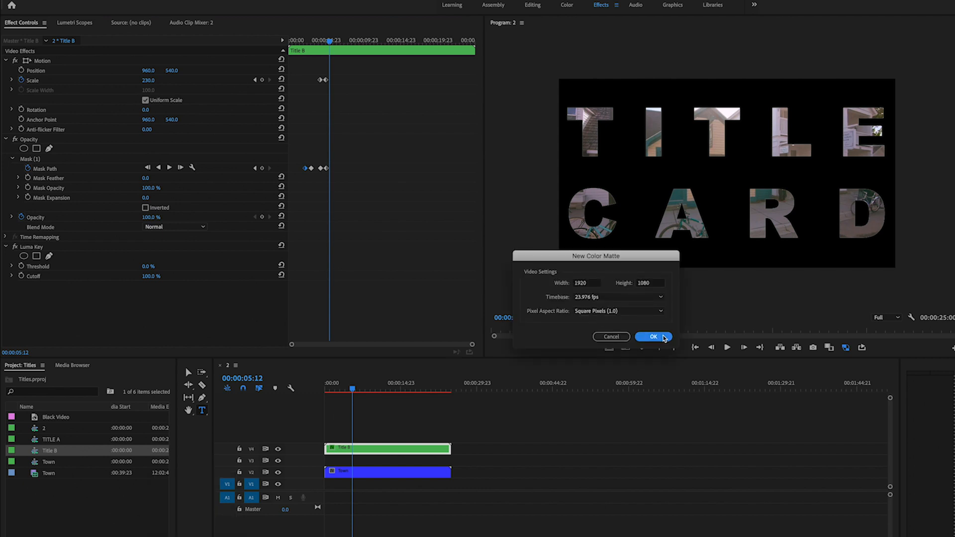
- Create a pure red FF0000 colour matte with default video settings and name 'Color Matte'
left_click(652, 337)
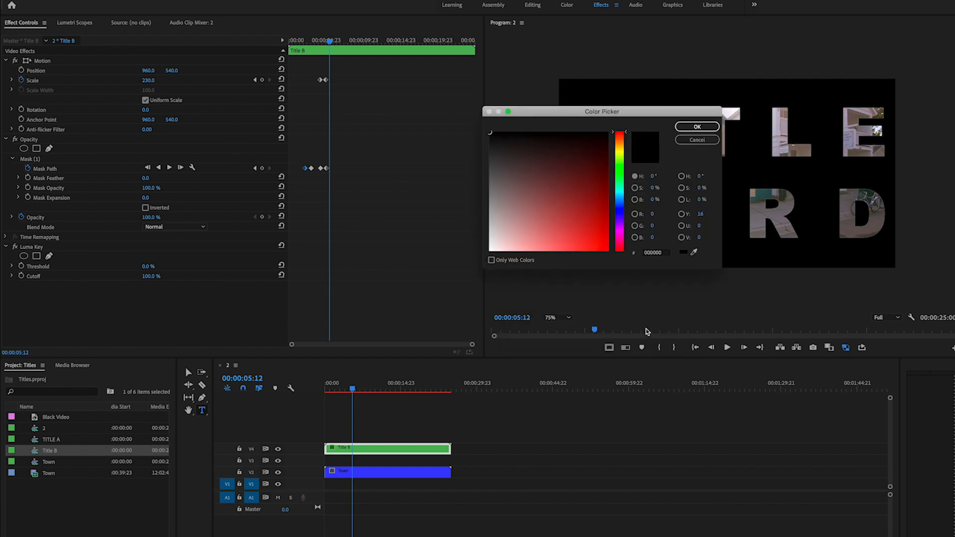
left_click(613, 131)
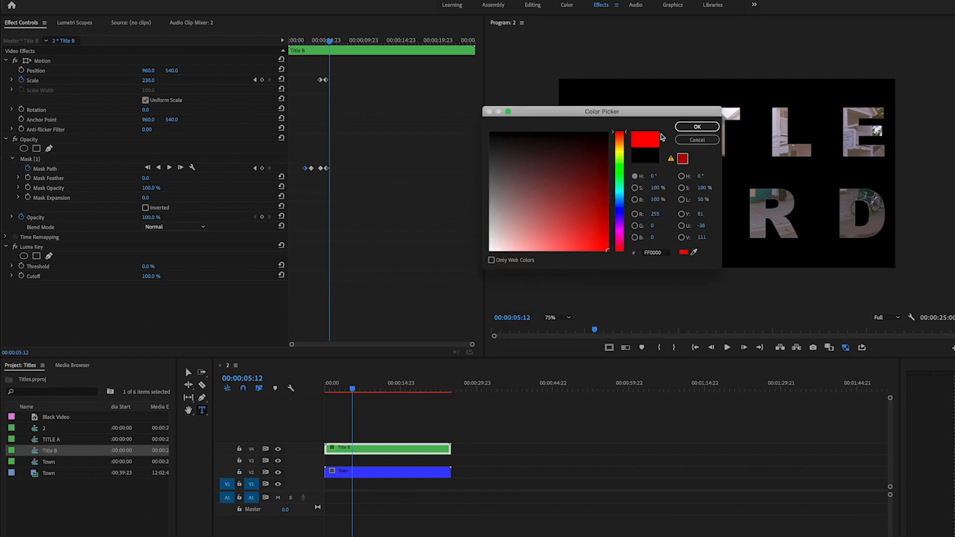
left_click(696, 126)
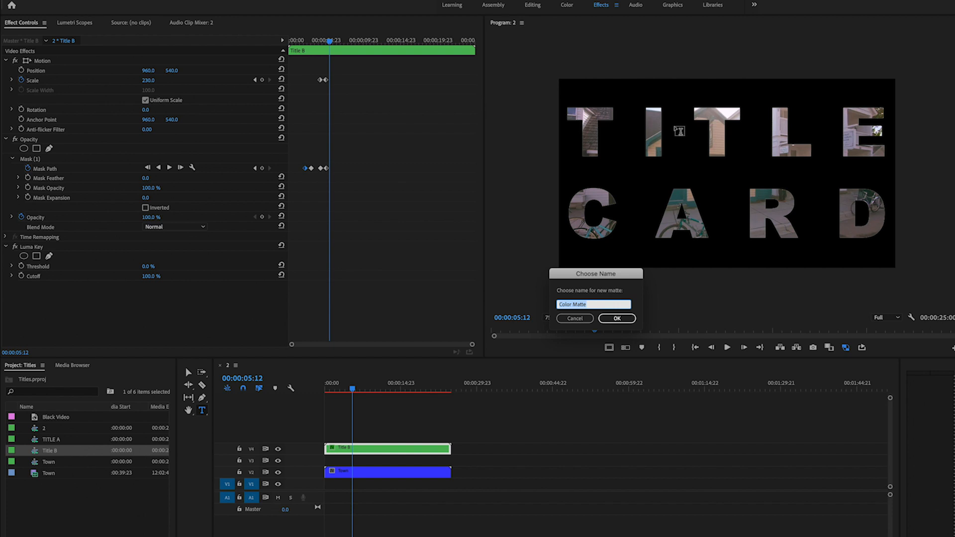
left_click(615, 318)
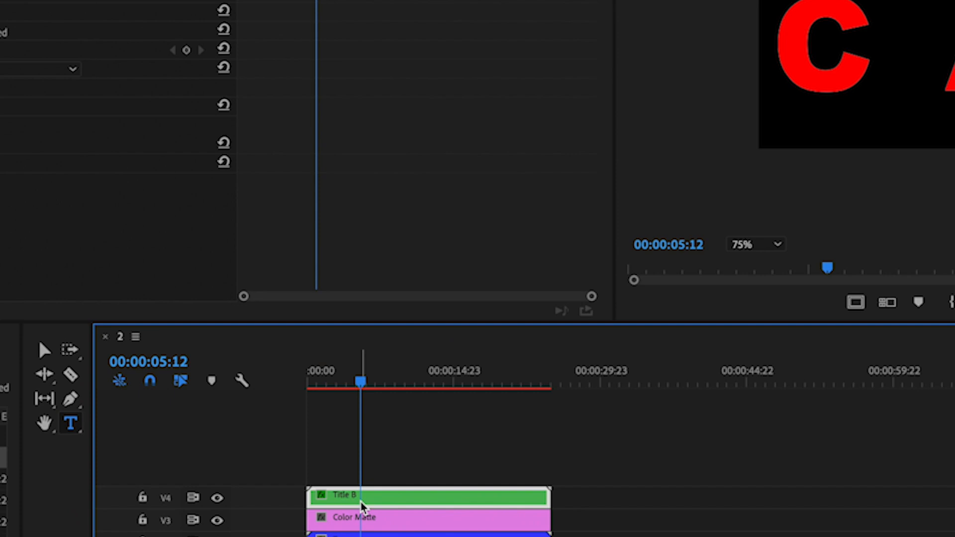
- Copy Title B and paste its motion and opacity attributes onto Color Matte, excluding Luma Key
right_click(365, 502)
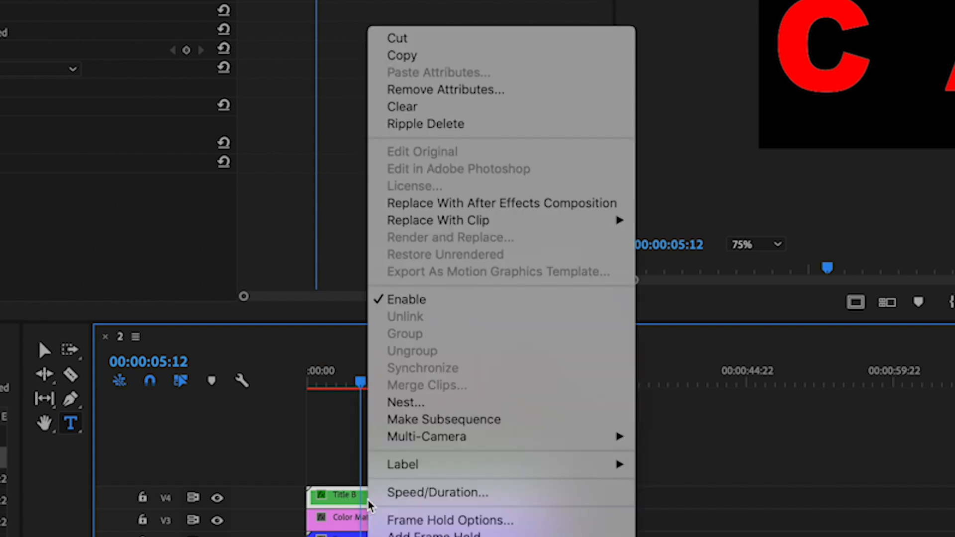
mouse_move(405, 56)
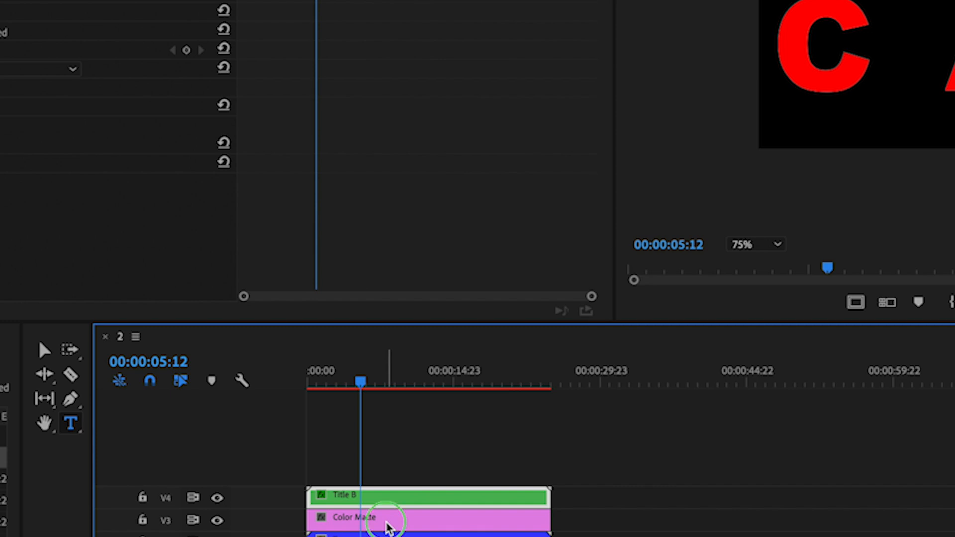
right_click(388, 517)
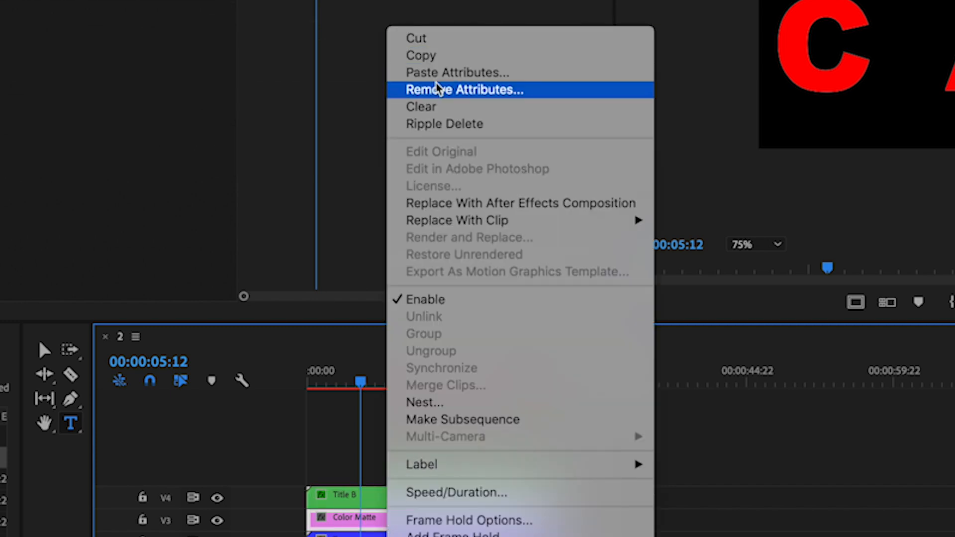
left_click(463, 89)
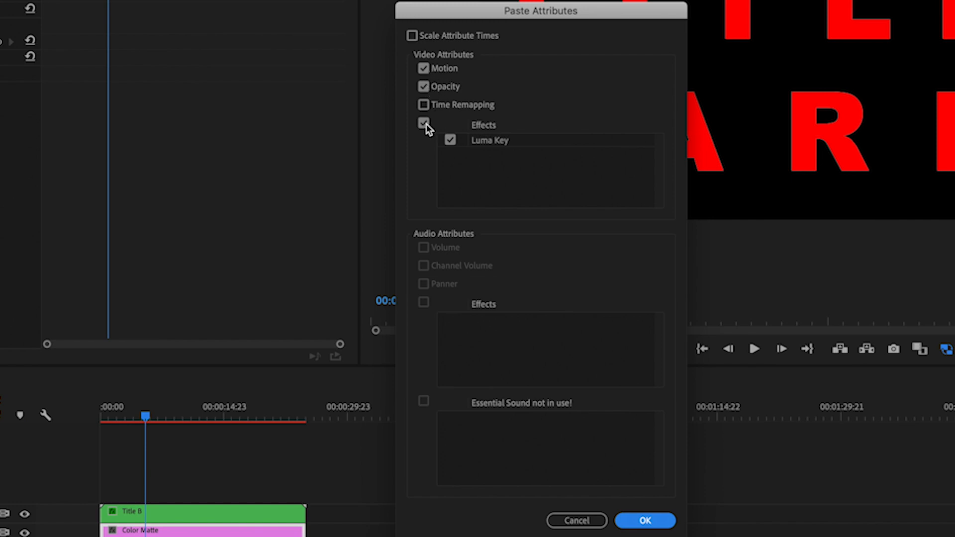
left_click(424, 123)
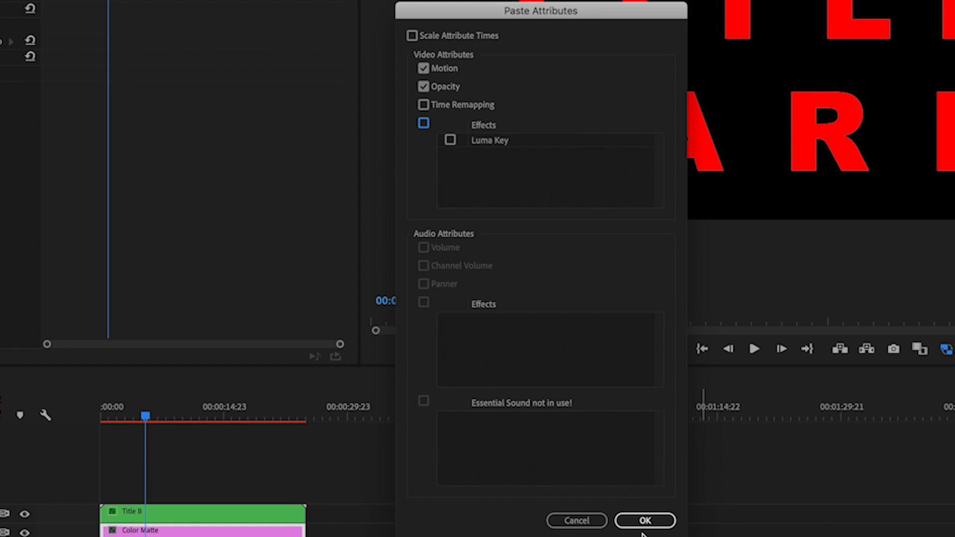
left_click(644, 520)
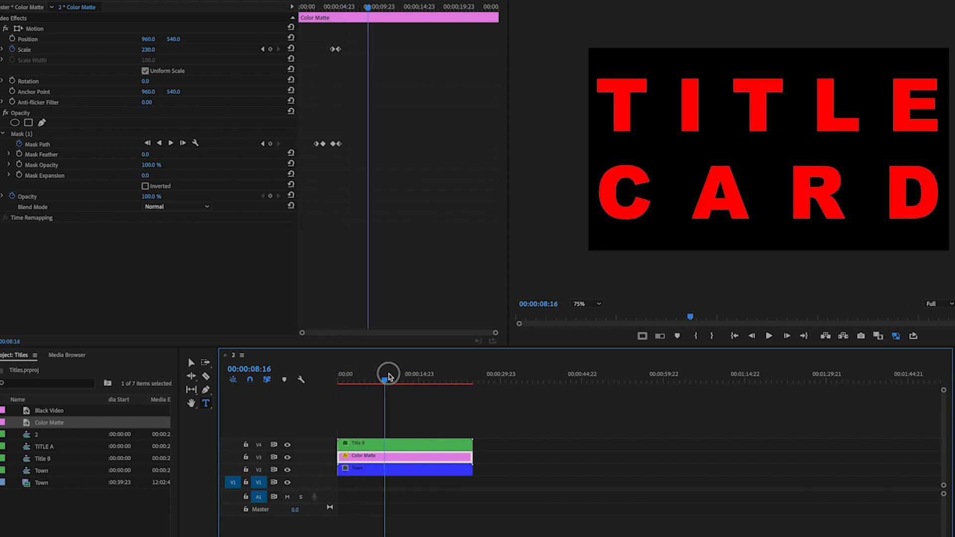
- Set the Color Matte's blend mode to Overlay and preview the red-tinted letters
left_click_drag(389, 374, 332, 374)
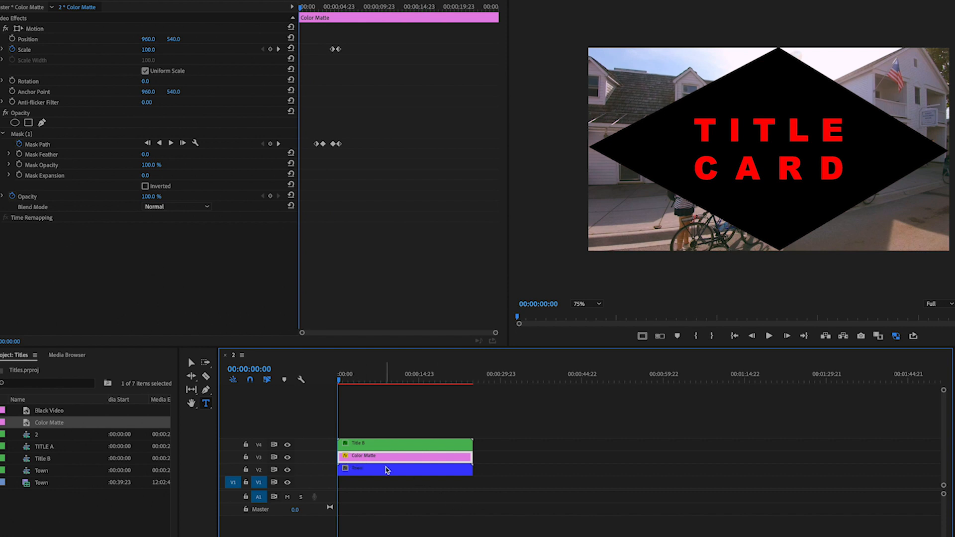
left_click(177, 207)
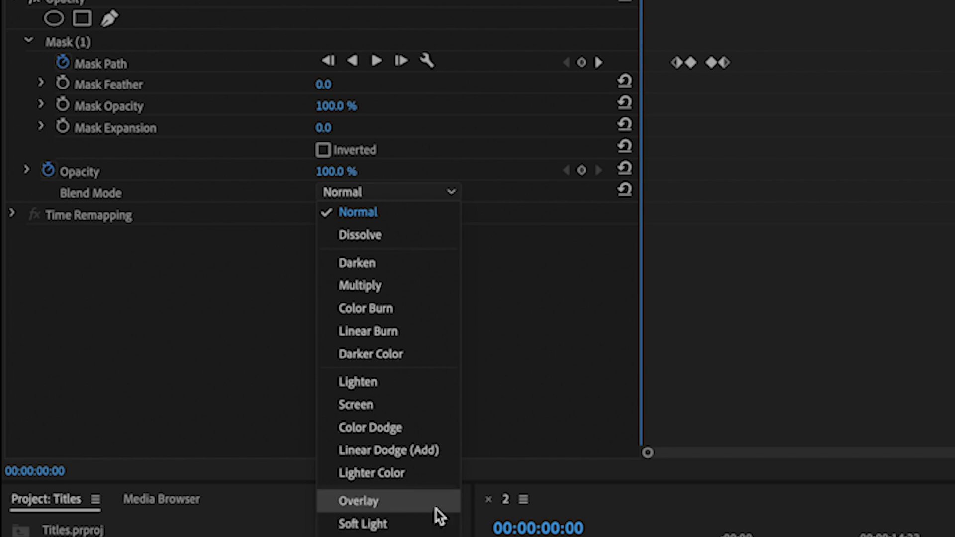
left_click(358, 500)
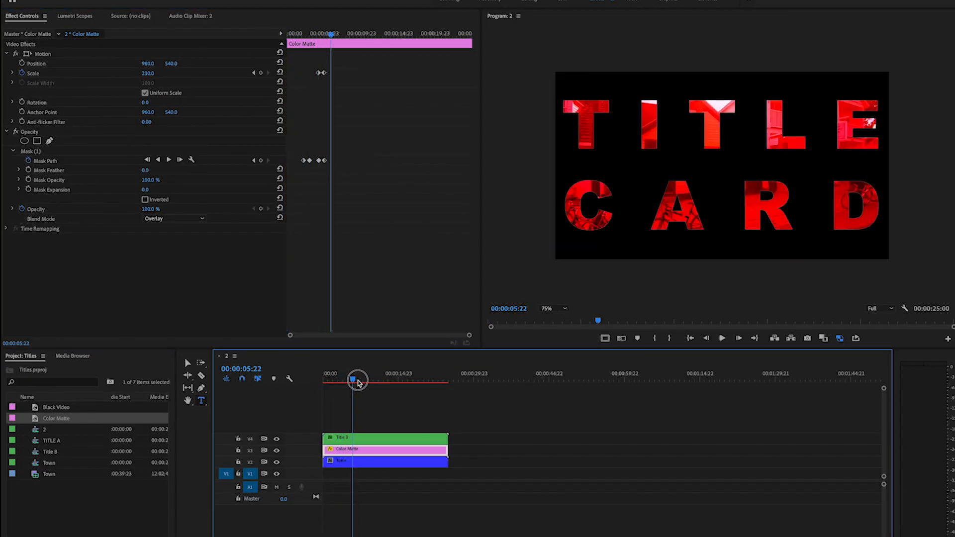
left_click_drag(358, 379, 367, 379)
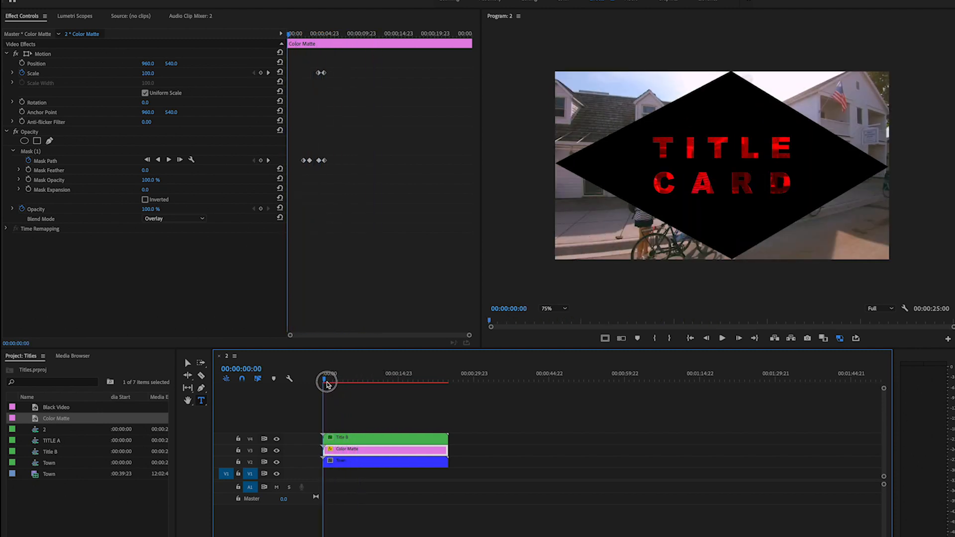
left_click(43, 53)
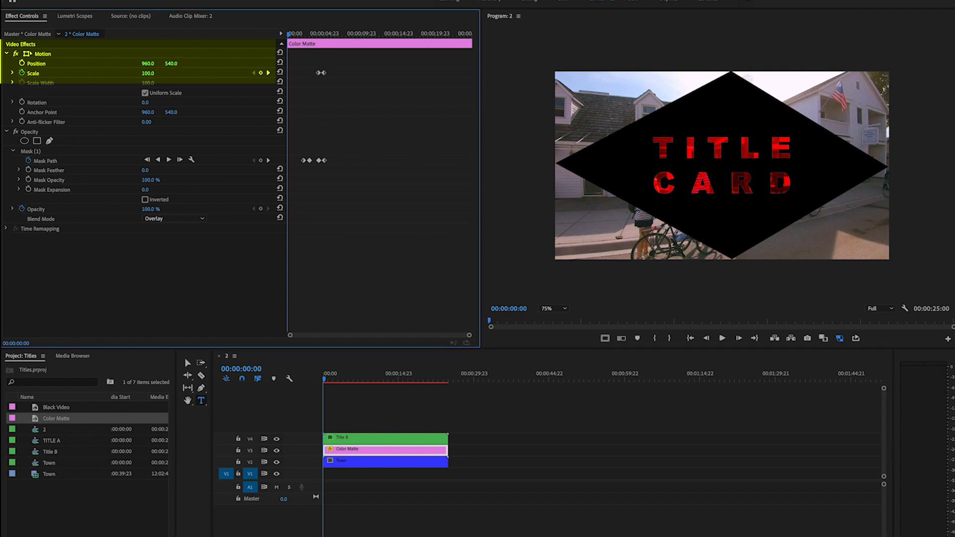
- Move the Color Matte's Position Y from 540 to 581 and play back to reveal the red lower edge
left_click_drag(170, 64, 170, 72)
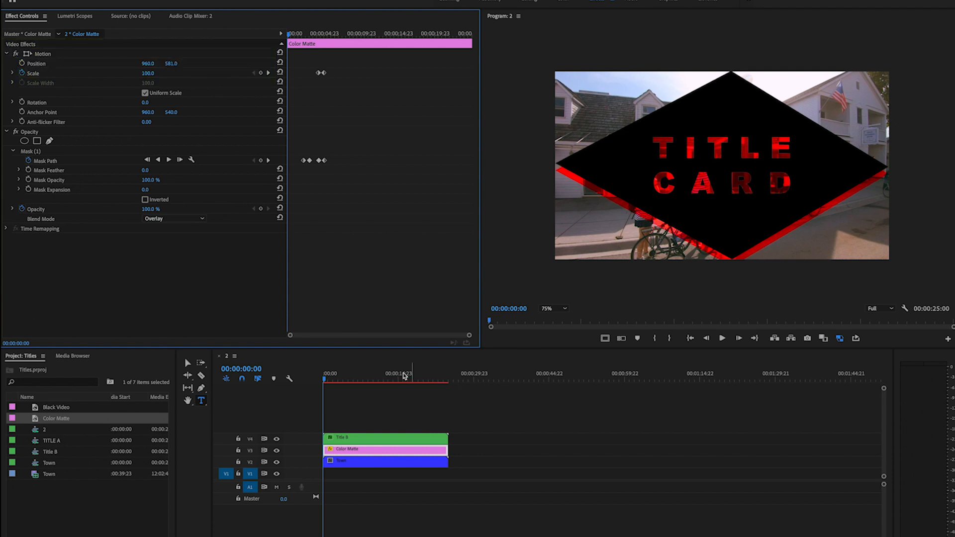
left_click(329, 377)
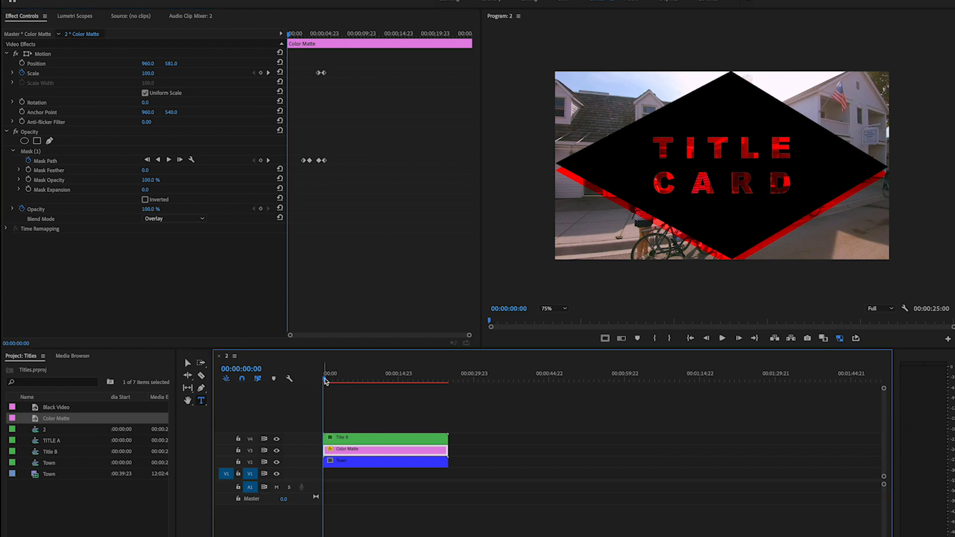
left_click_drag(325, 379, 346, 378)
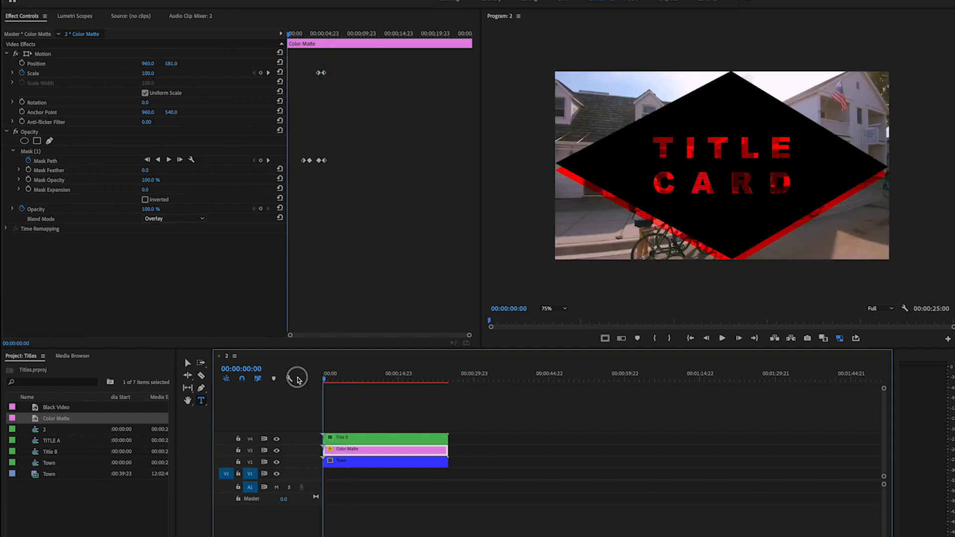
mouse_move(290, 376)
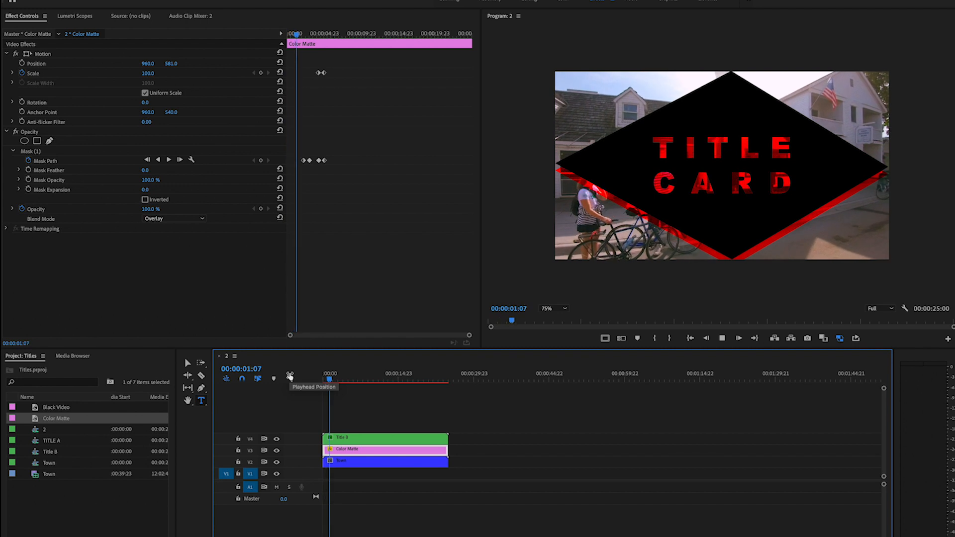
left_click(339, 373)
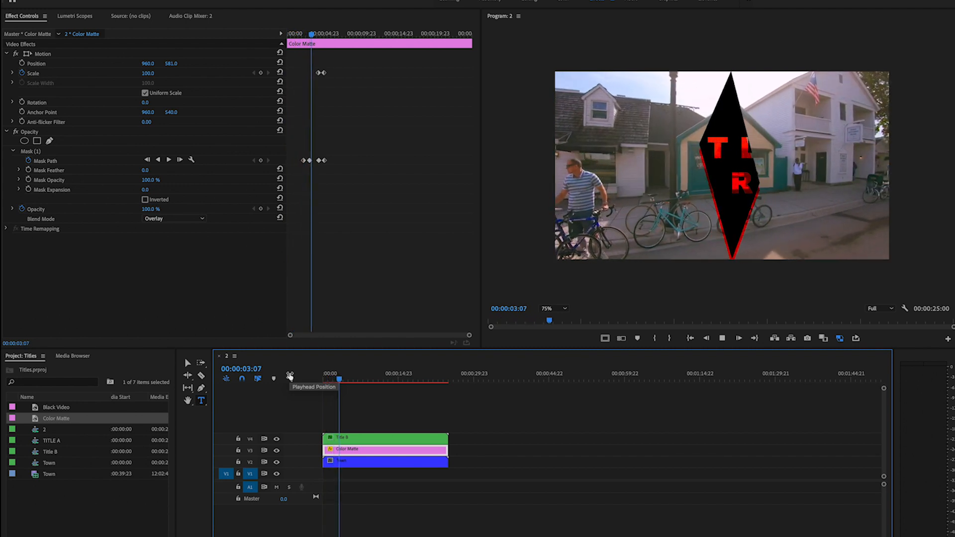